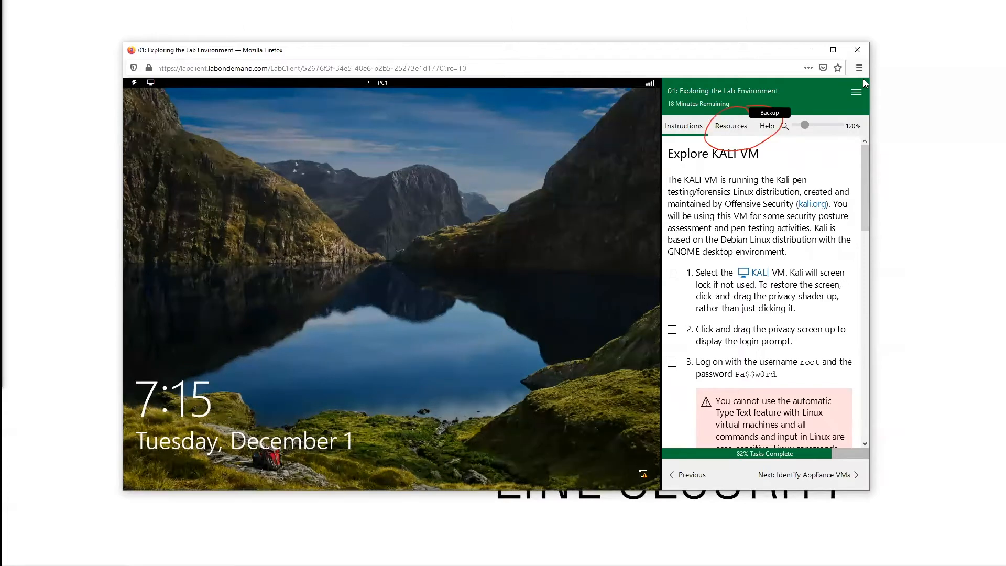
pyautogui.moveTo(975, 5)
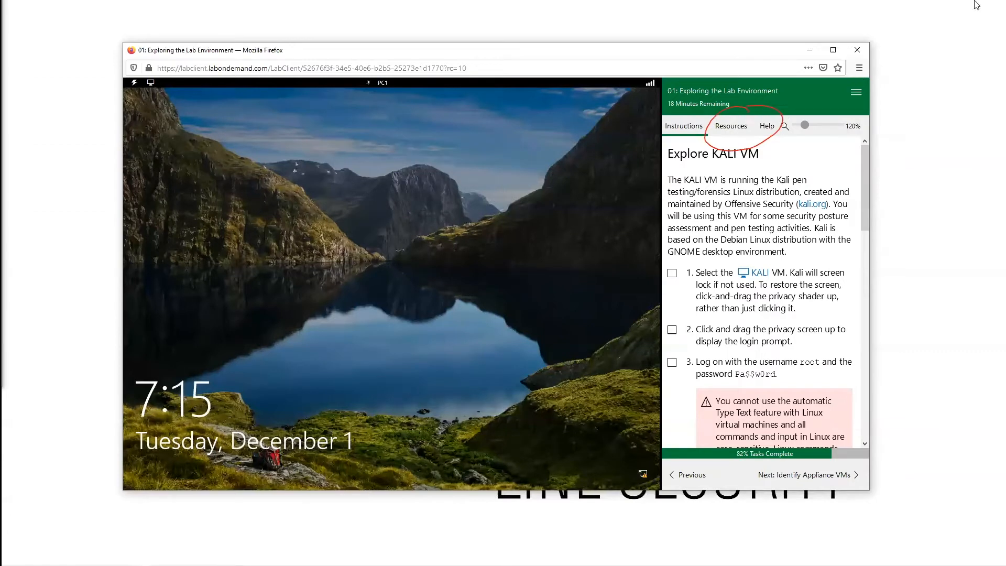
pyautogui.moveTo(931, 71)
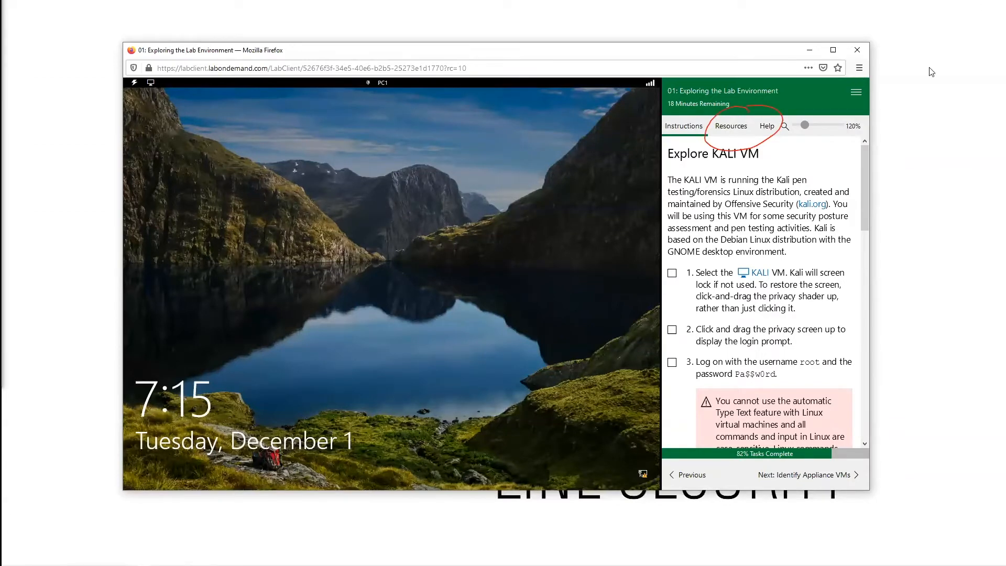
pyautogui.moveTo(994, 162)
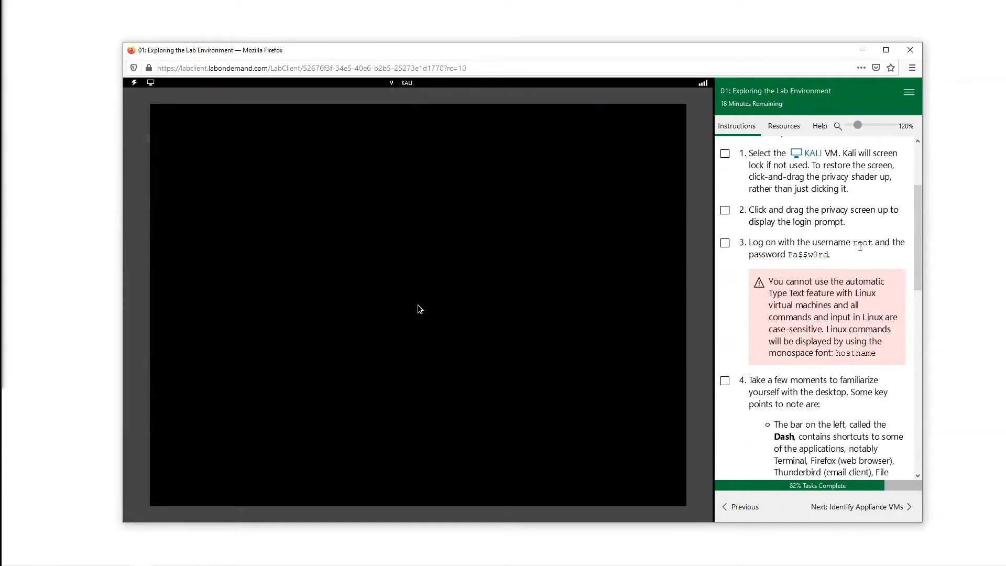
# Wake the blank Kali VM screen to bring up its lock screen.
pyautogui.doubleClick(816, 254)
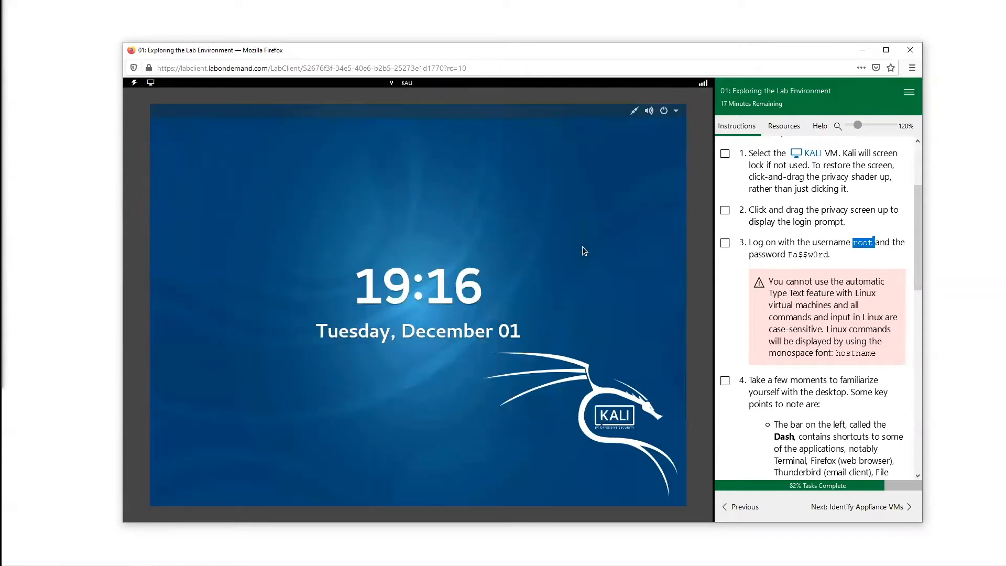
pyautogui.moveTo(663, 311)
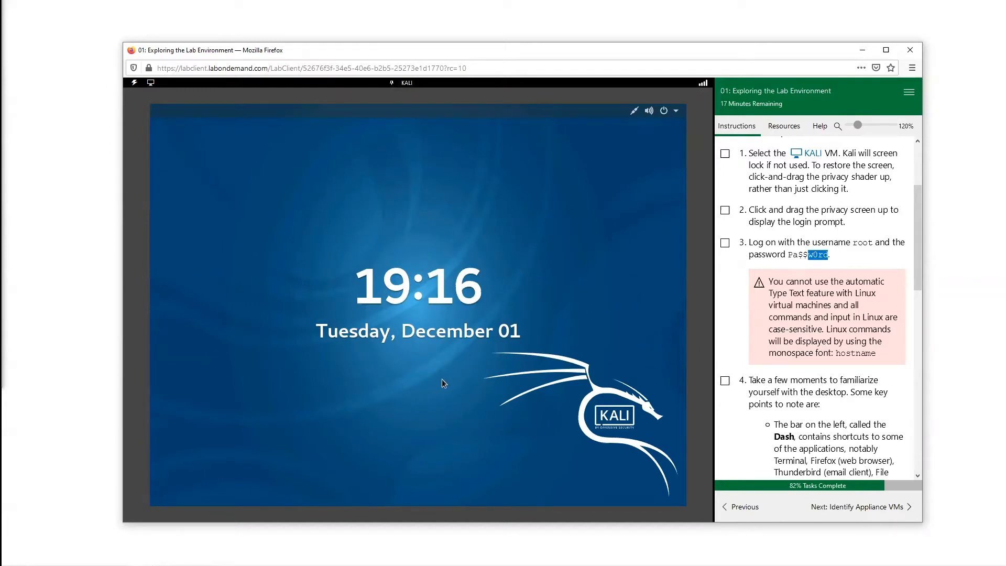
pyautogui.moveTo(423, 406)
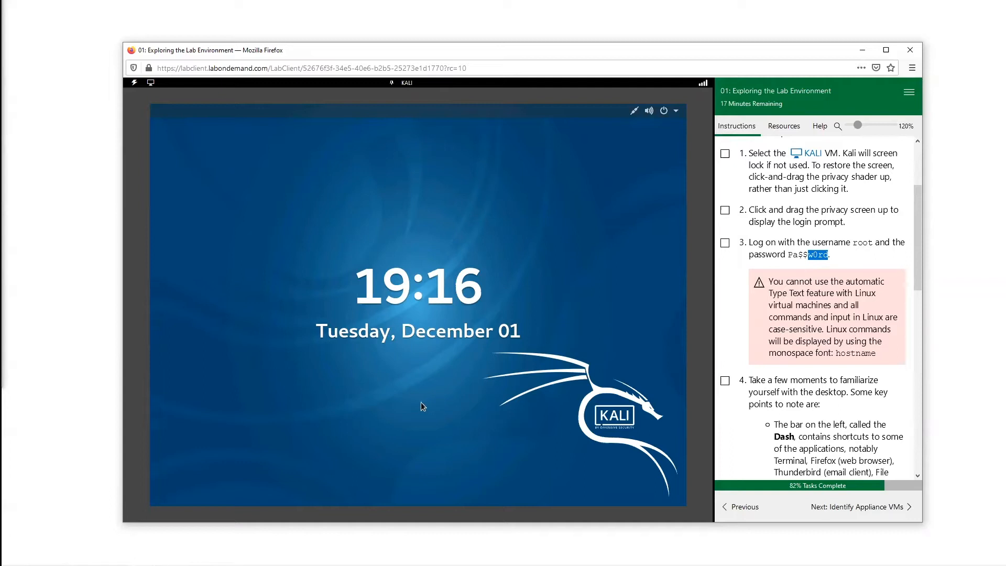
pyautogui.moveTo(422, 369)
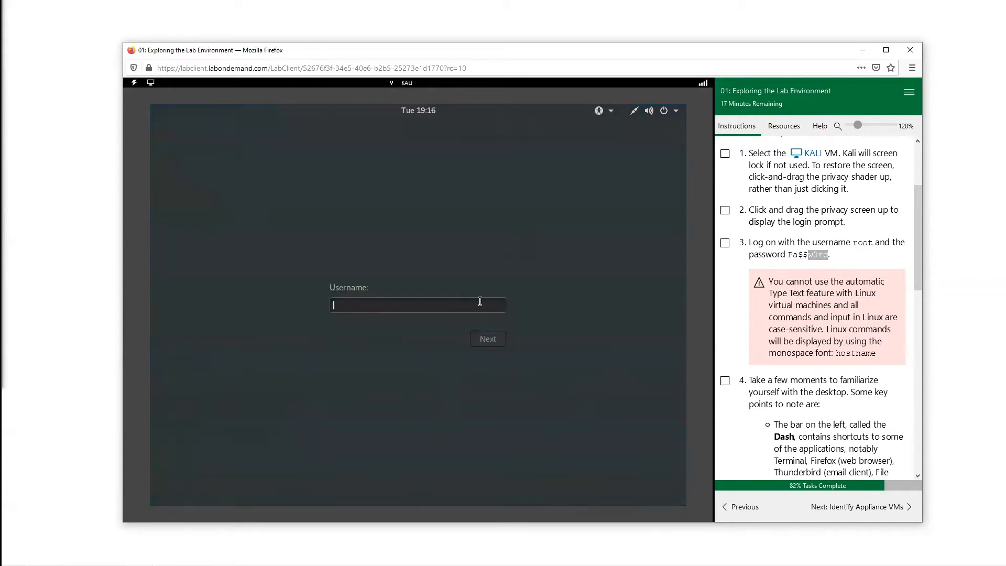
# Submit username root, then enter the lab password and sign in to Kali.
pyautogui.write('oot')
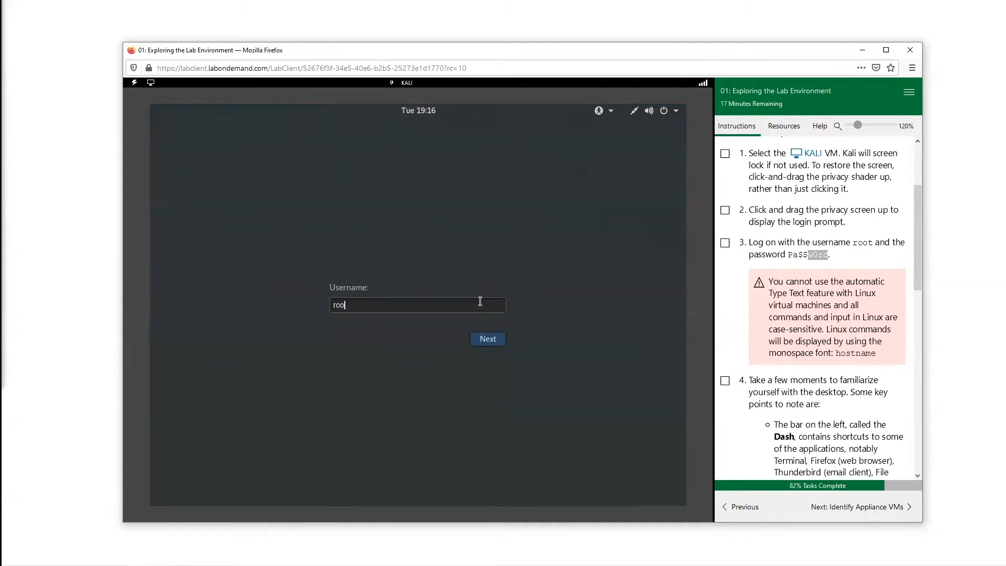
pyautogui.click(487, 339)
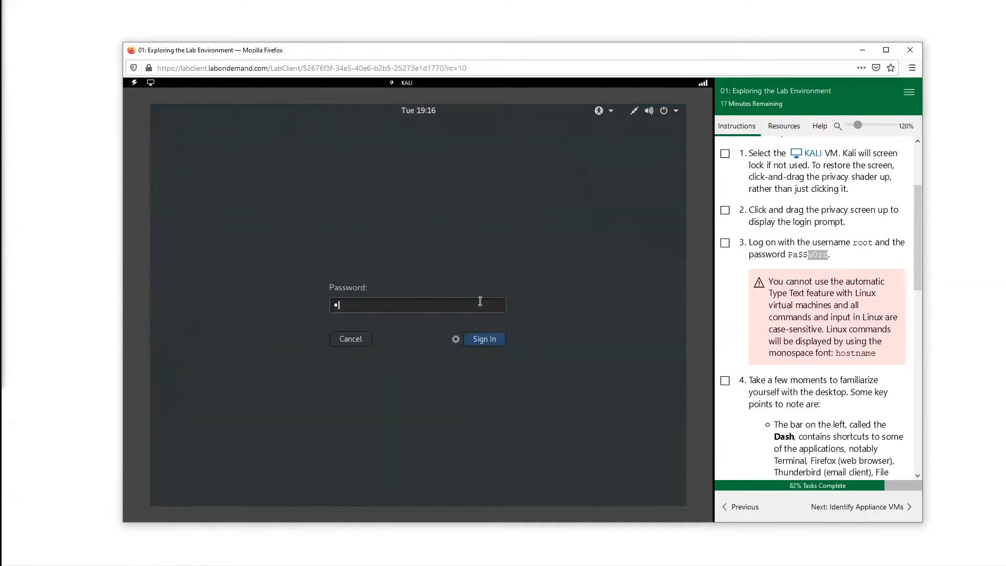
pyautogui.write('a')
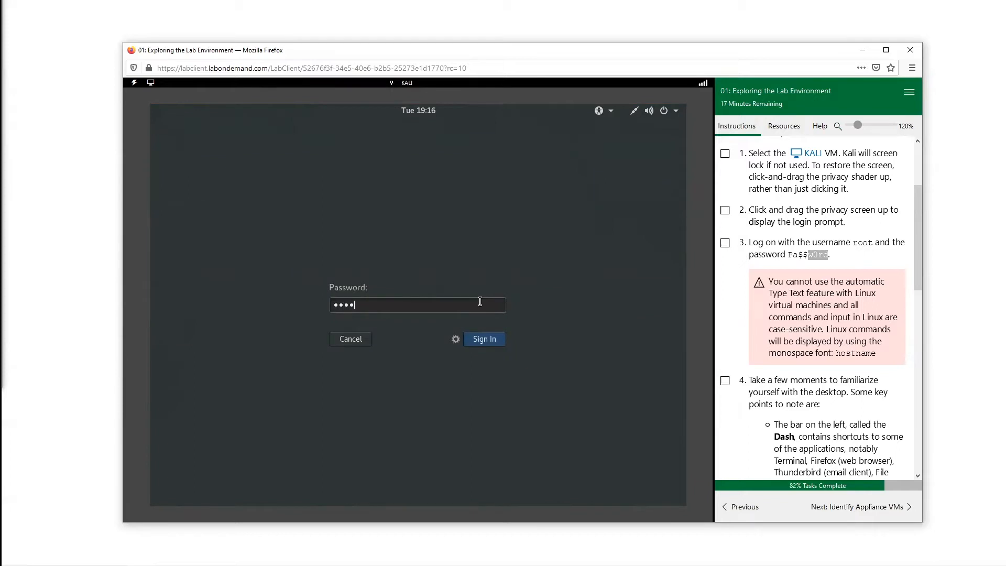
pyautogui.write('•')
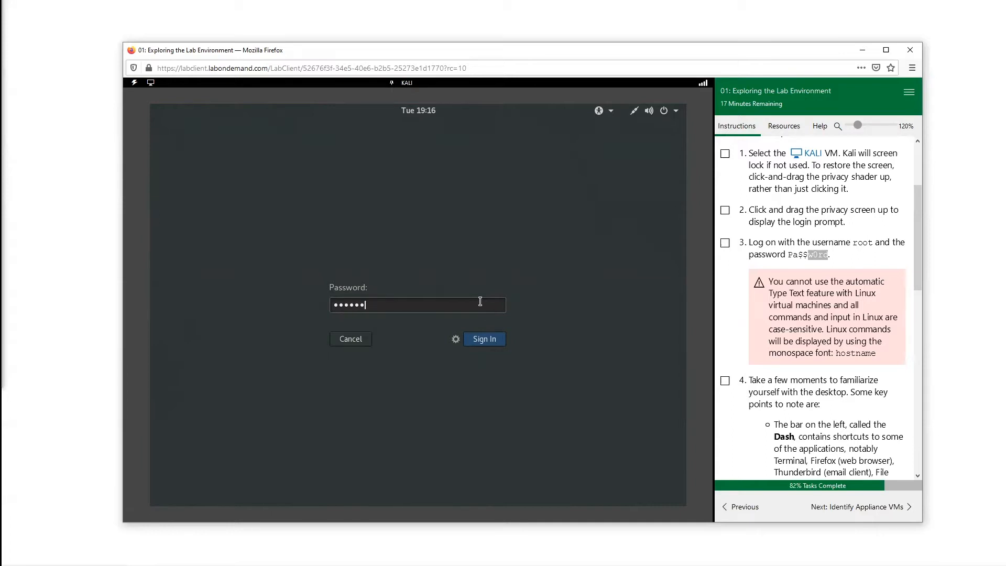
pyautogui.write('•')
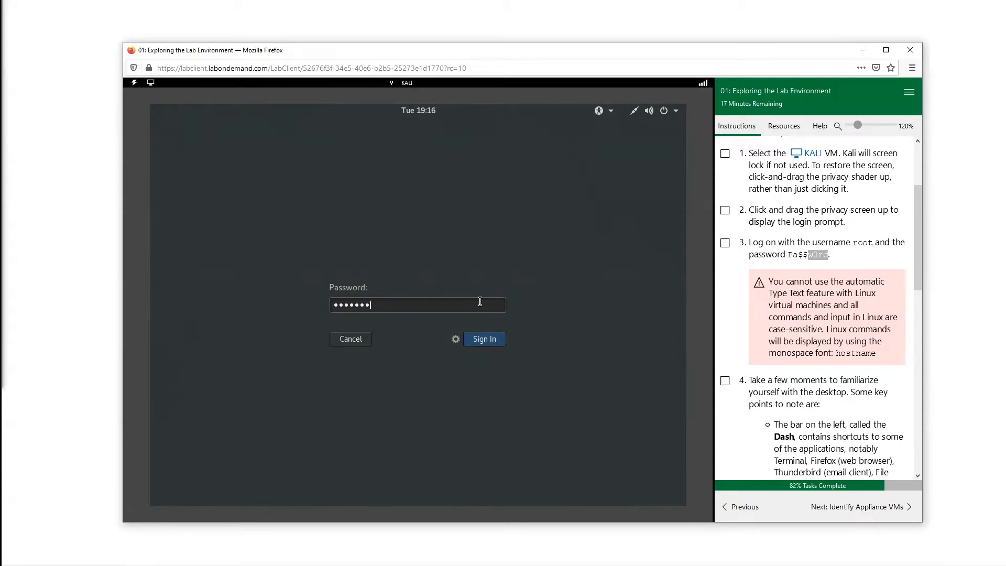
pyautogui.click(484, 339)
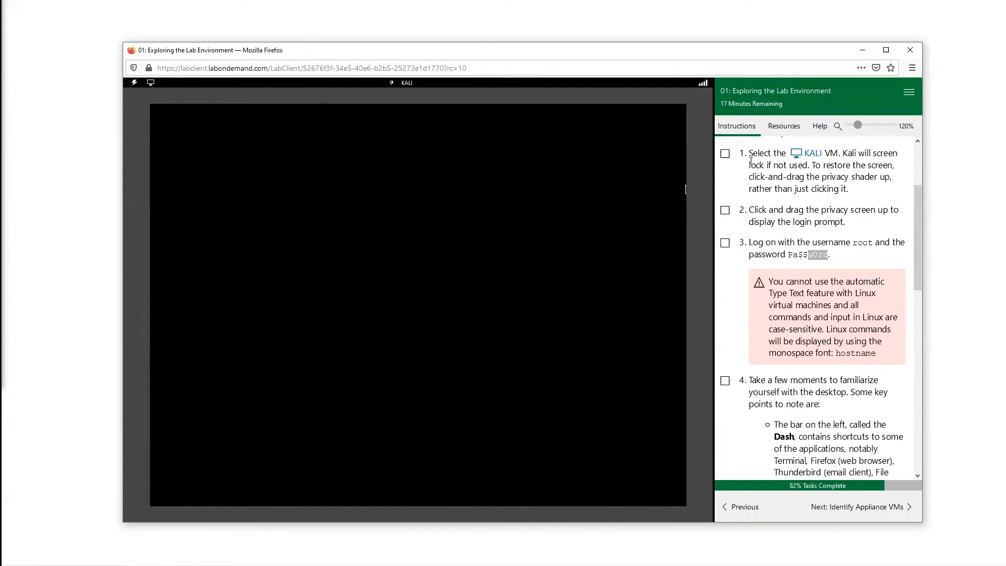
# Check off the earlier finished step and step 4, bringing progress to 92%.
pyautogui.click(725, 211)
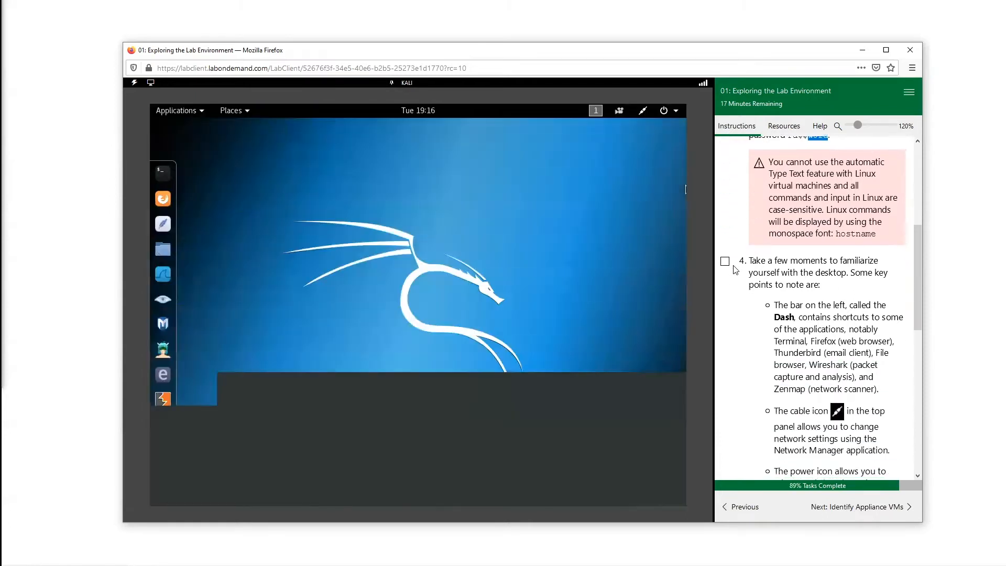
pyautogui.click(725, 261)
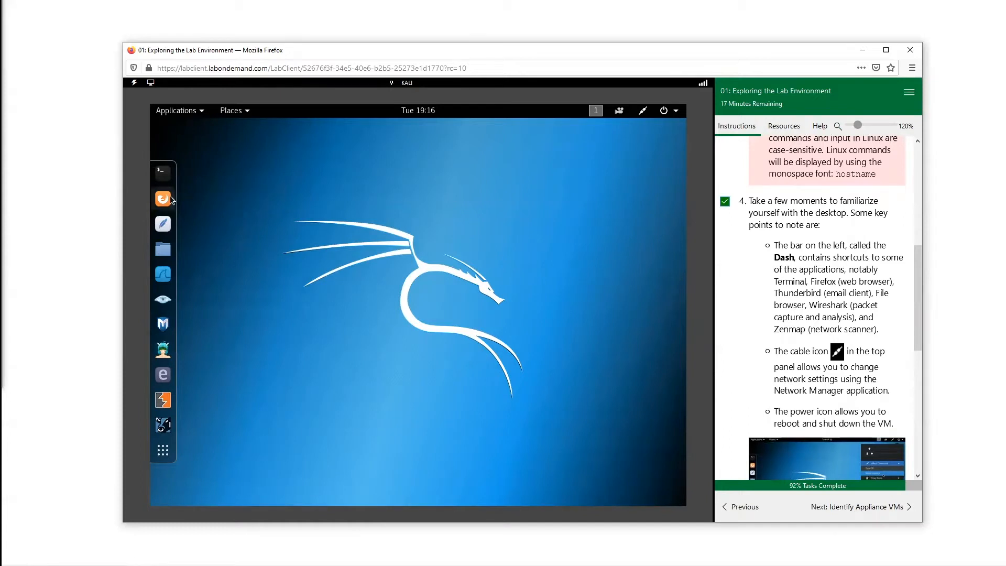
pyautogui.moveTo(183, 383)
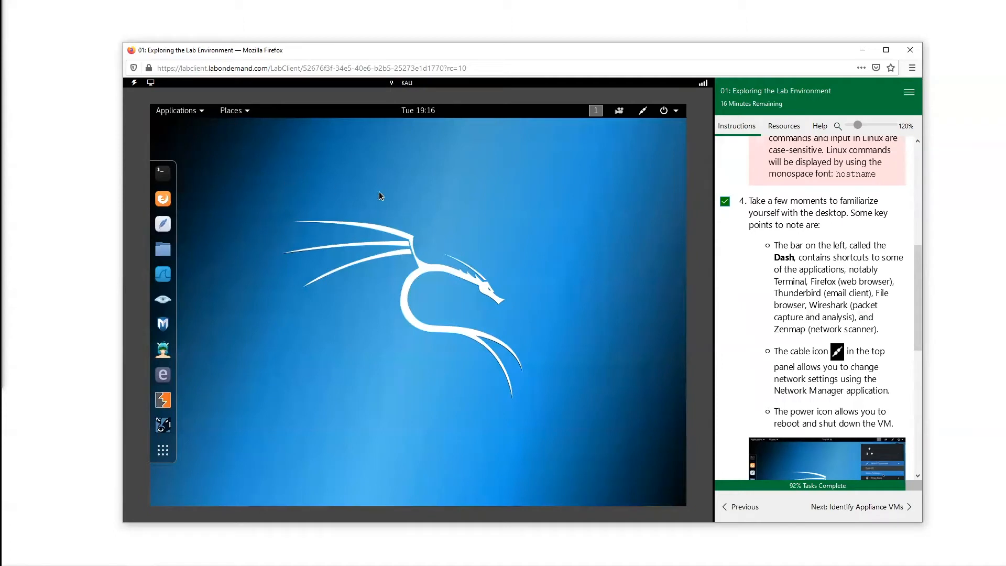
pyautogui.moveTo(362, 289)
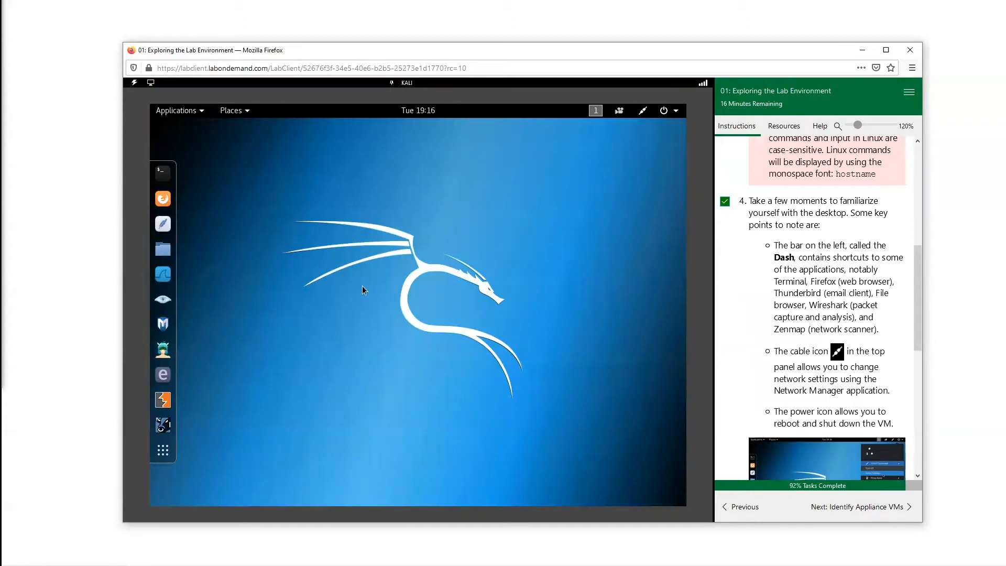
pyautogui.moveTo(264, 231)
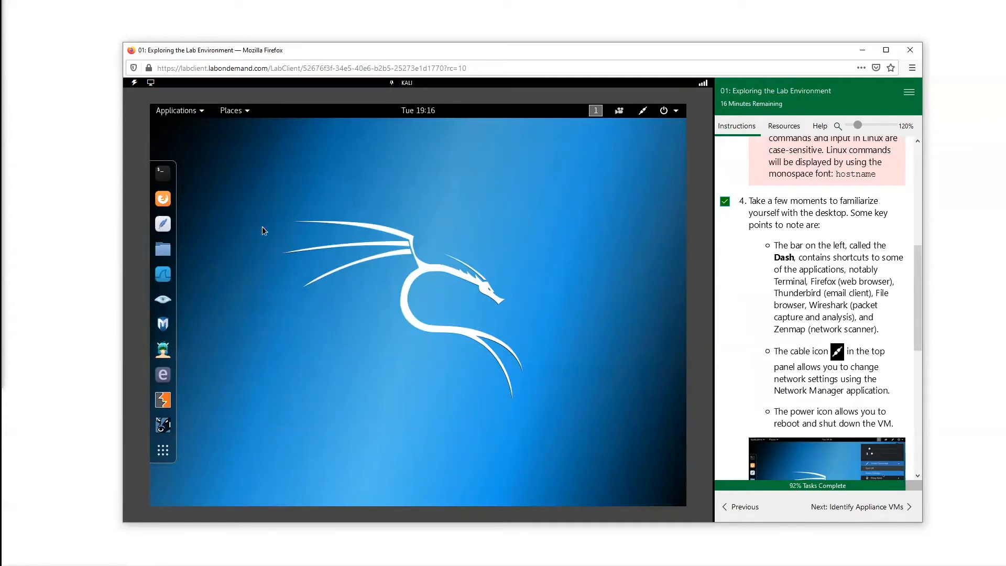
pyautogui.moveTo(162, 198)
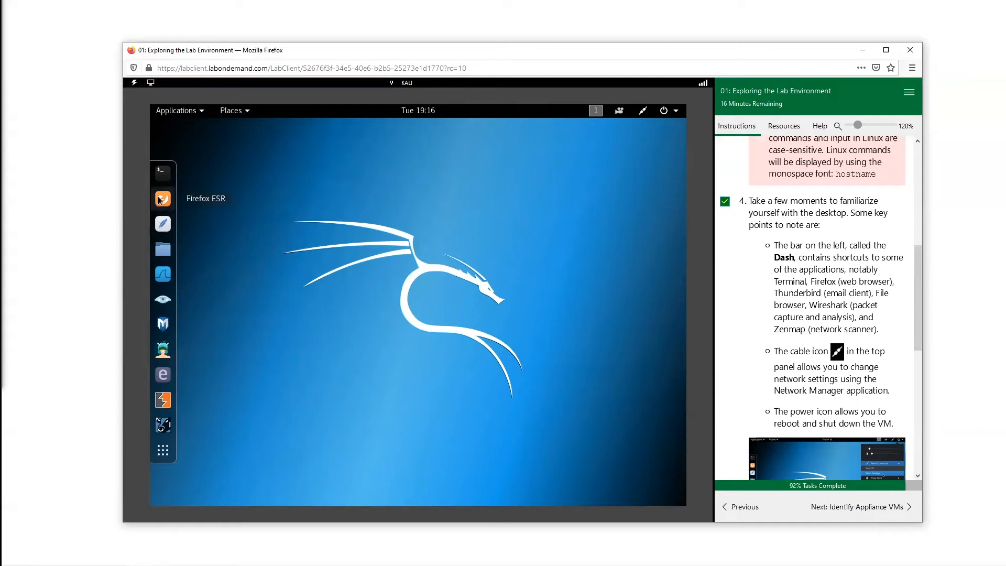
pyautogui.moveTo(163, 274)
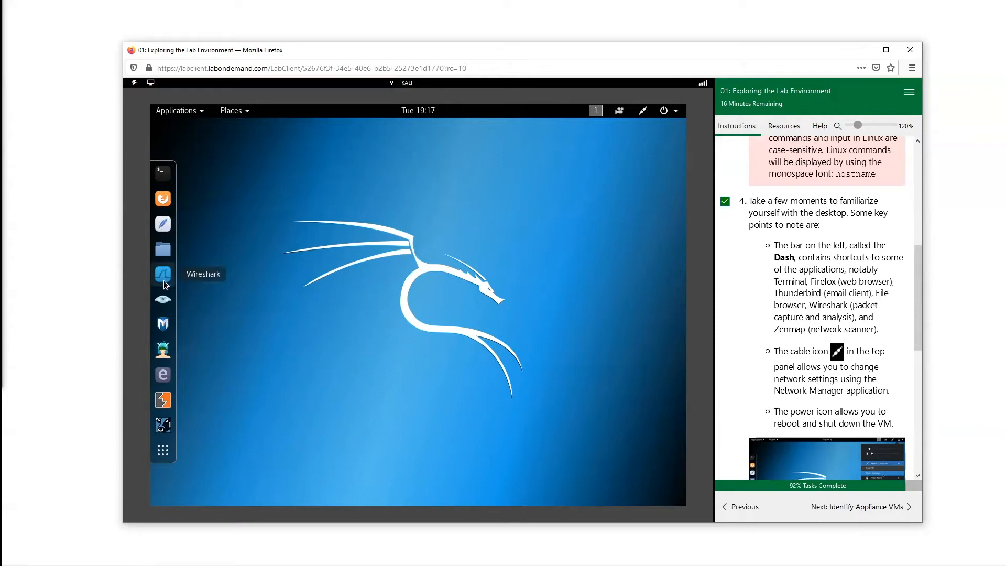
pyautogui.moveTo(165, 289)
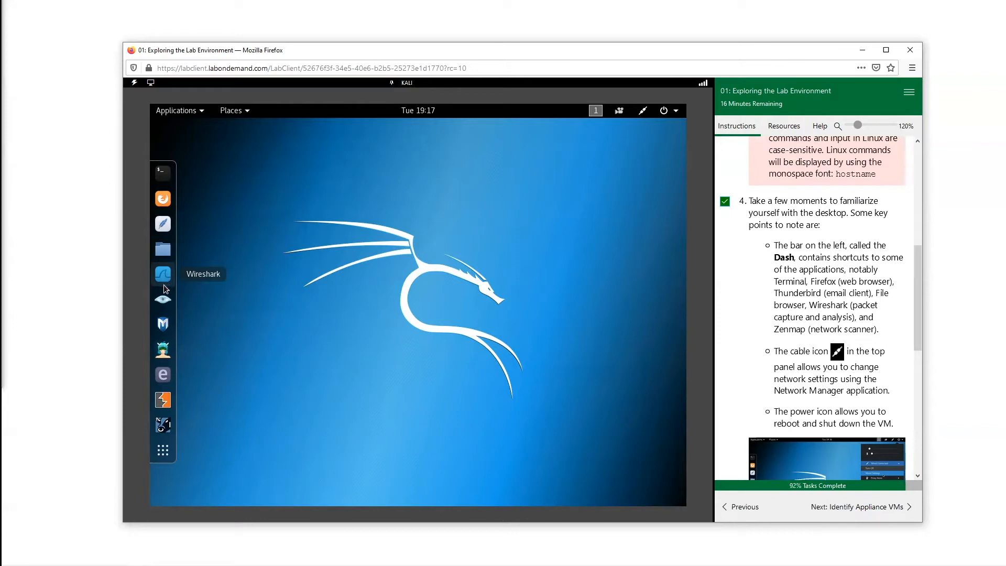
pyautogui.moveTo(163, 350)
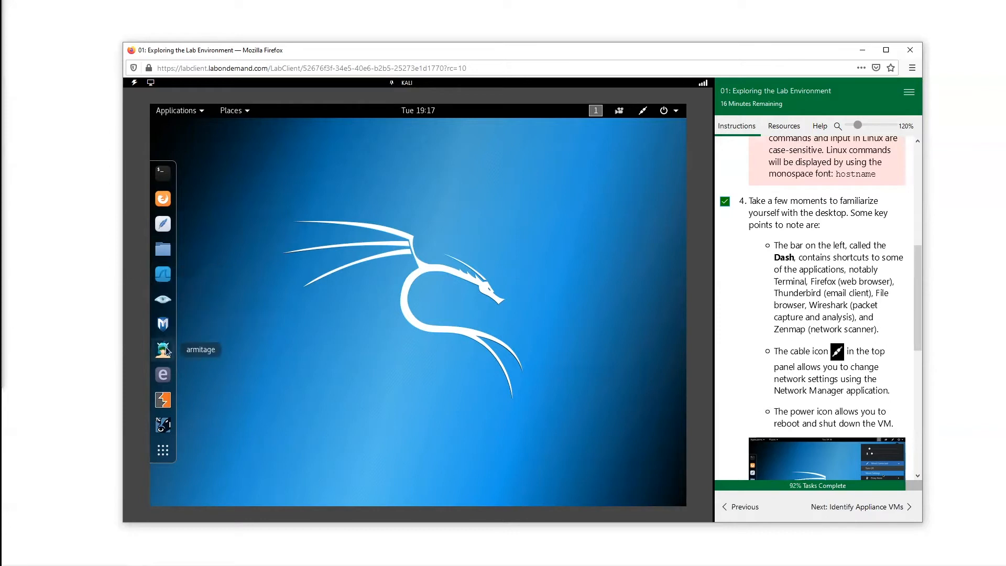
pyautogui.moveTo(153, 363)
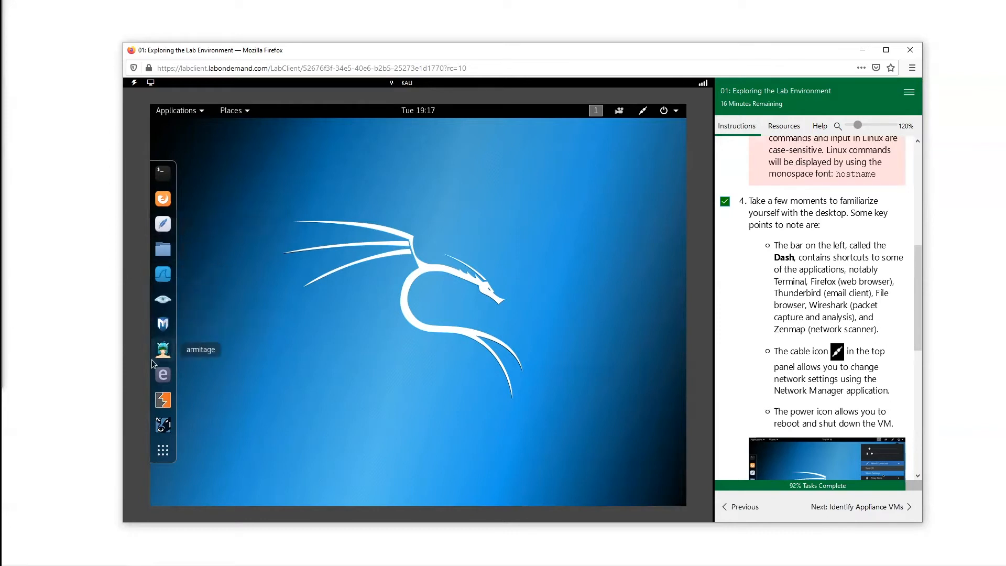
pyautogui.moveTo(165, 302)
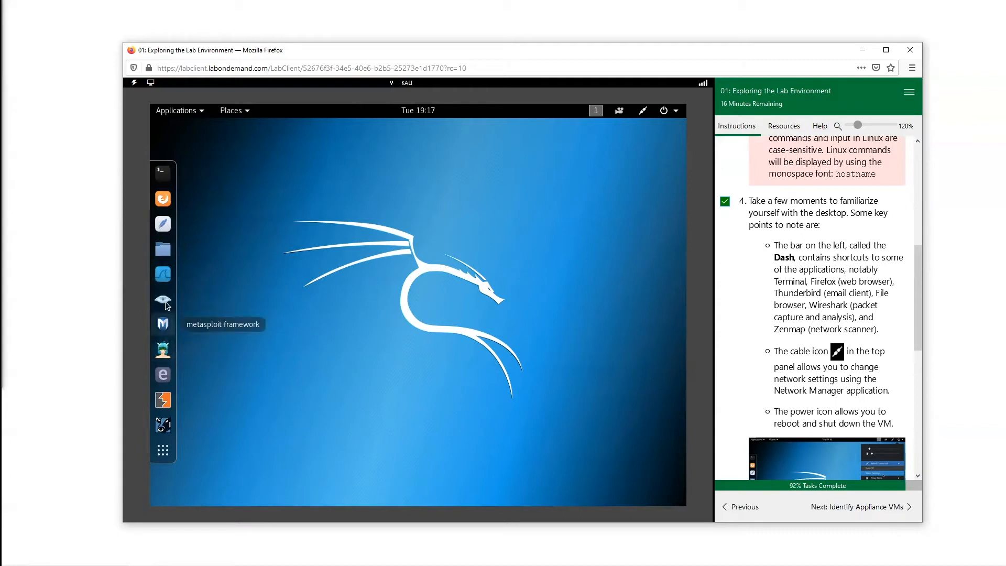
pyautogui.moveTo(163, 271)
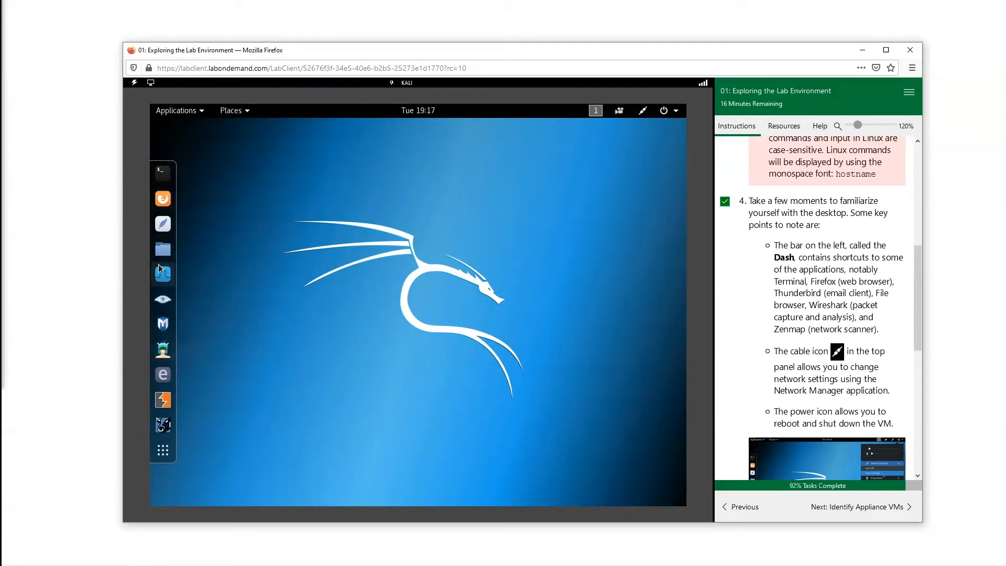
pyautogui.moveTo(163, 299)
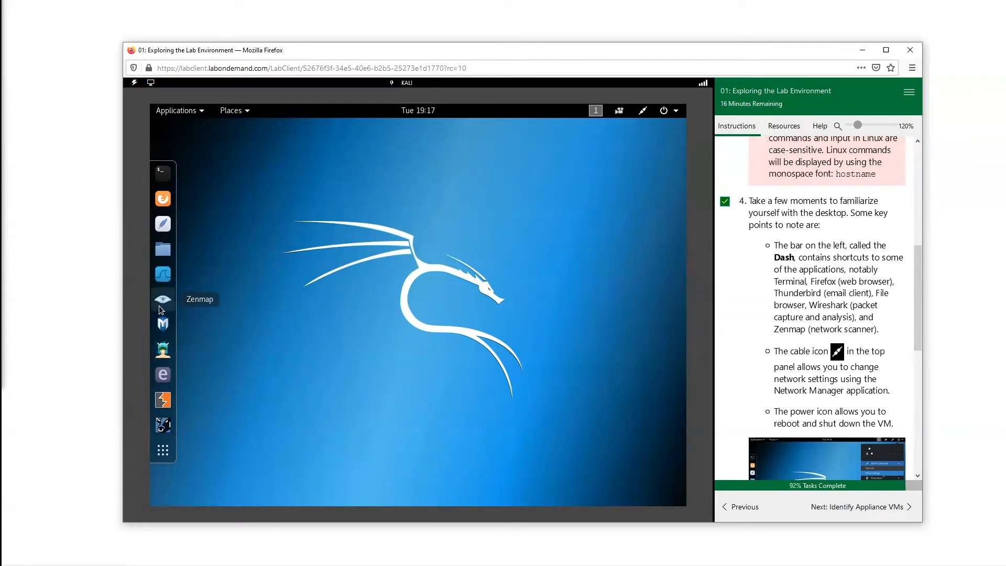
pyautogui.moveTo(162, 349)
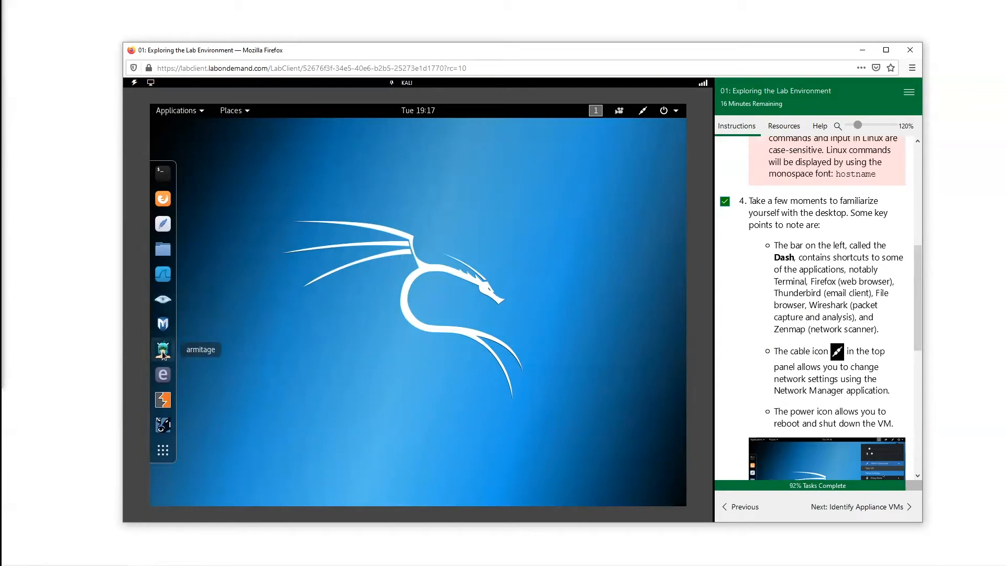
pyautogui.moveTo(376, 396)
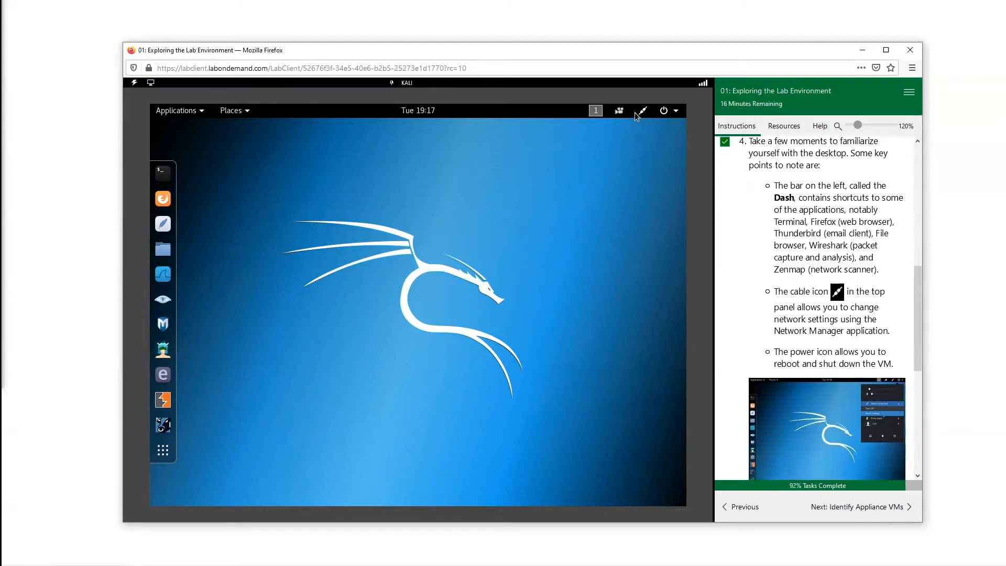
pyautogui.moveTo(646, 116)
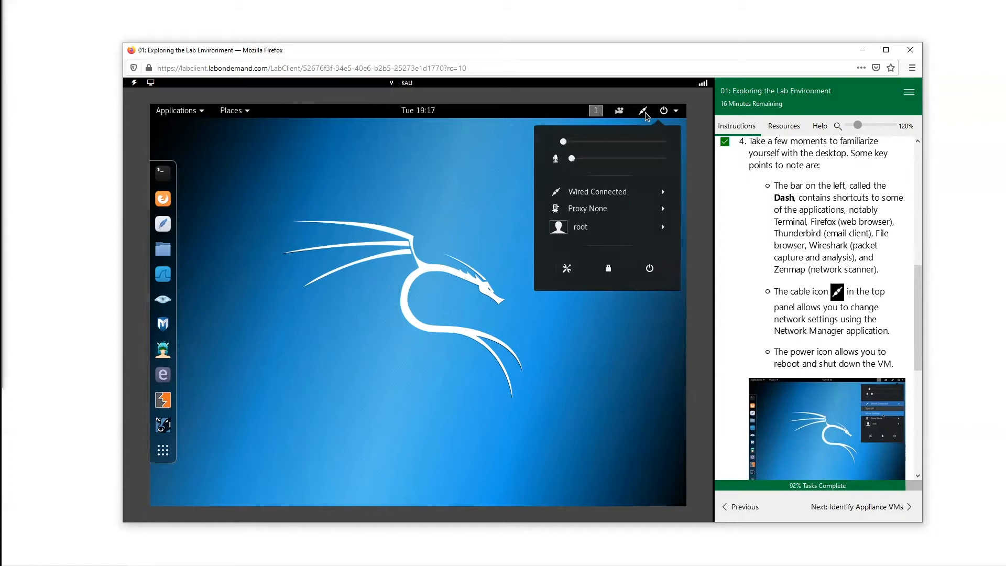
pyautogui.moveTo(638, 186)
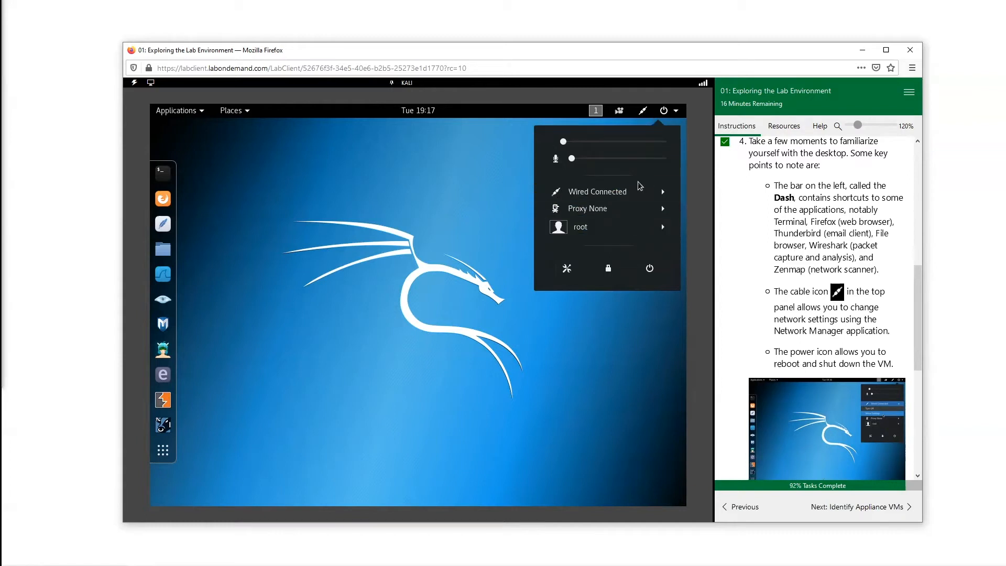
# Expand Wired Connected in Kali's system menu to reach Wired Settings.
pyautogui.click(597, 191)
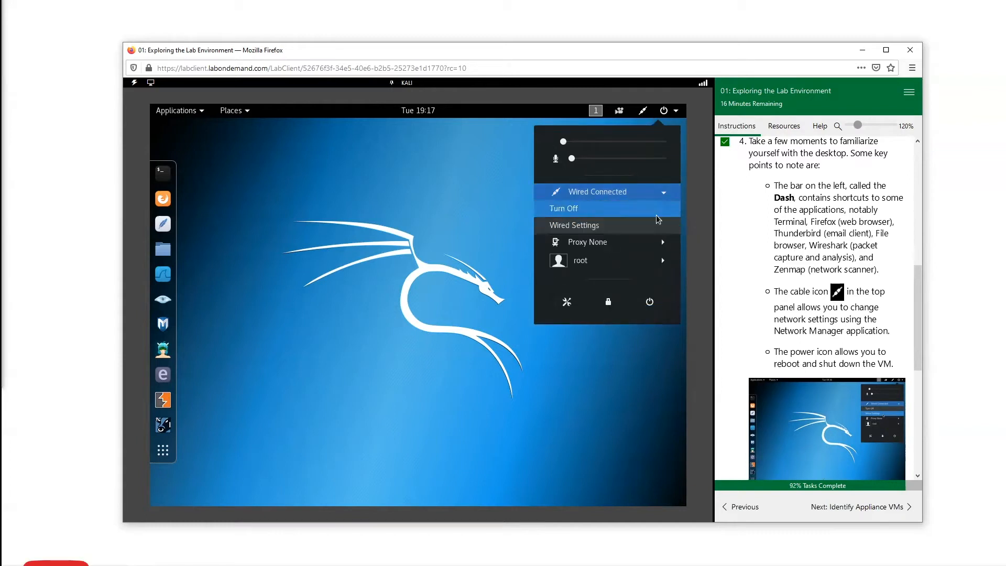
pyautogui.scroll(-3)
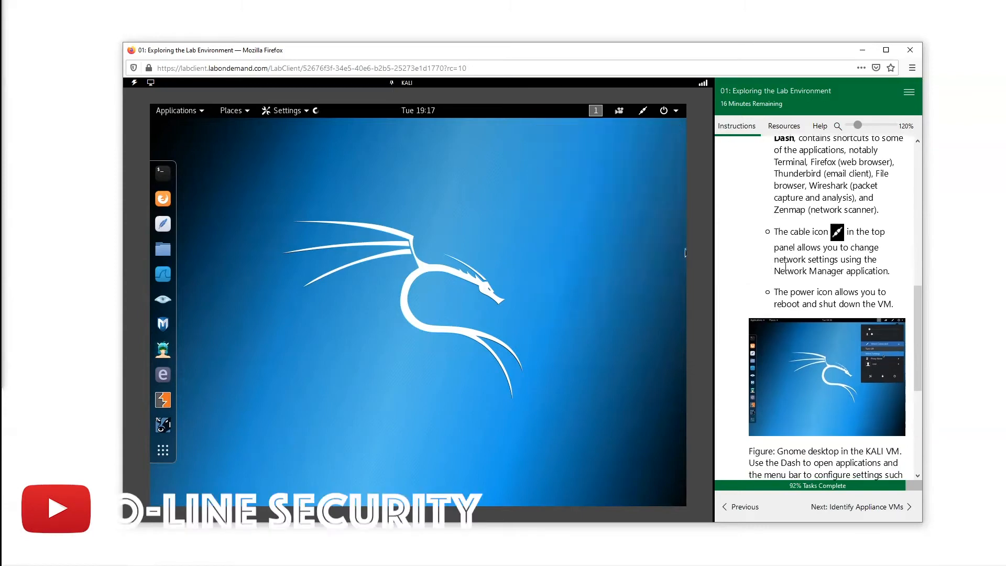
pyautogui.click(284, 111)
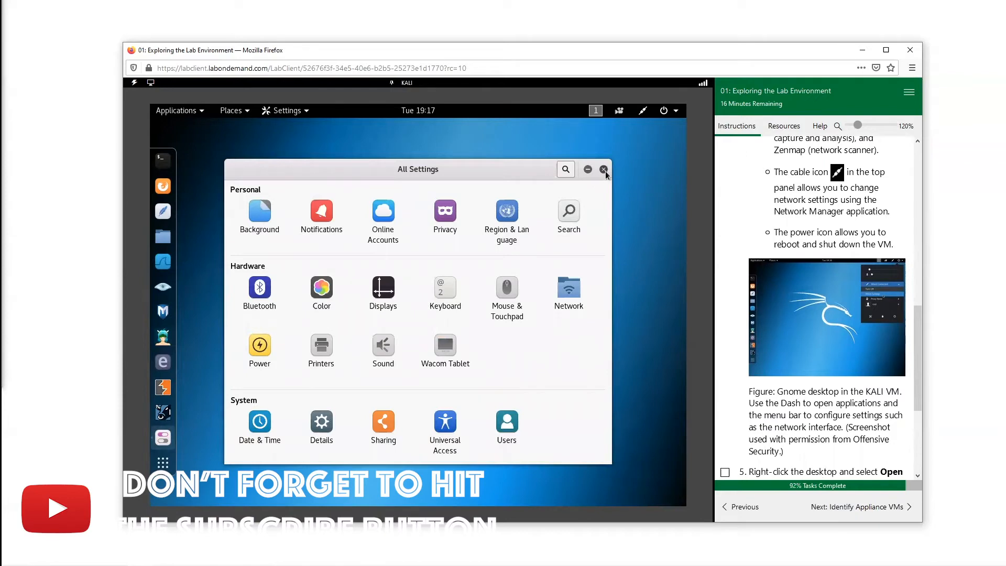
pyautogui.click(603, 169)
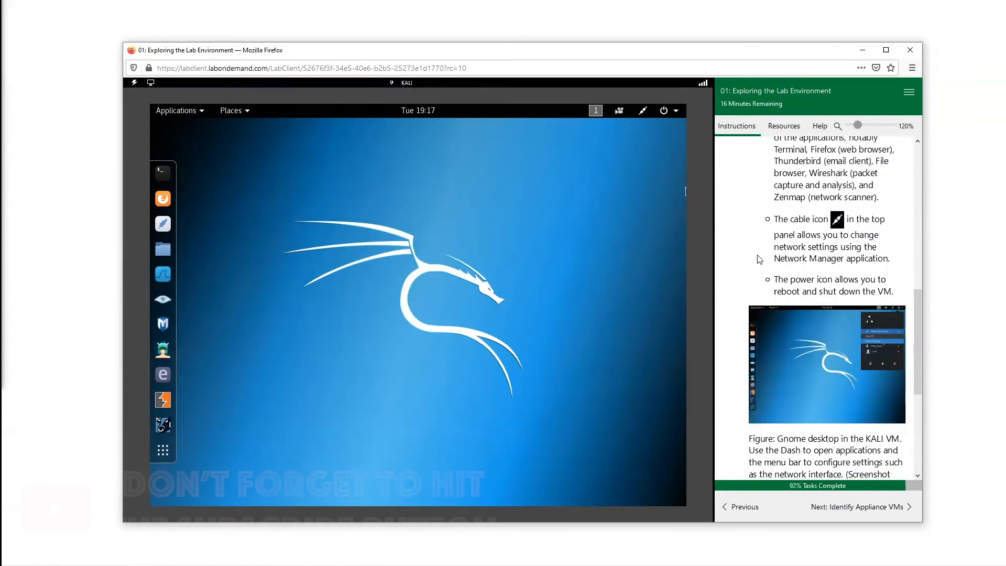
pyautogui.scroll(-3)
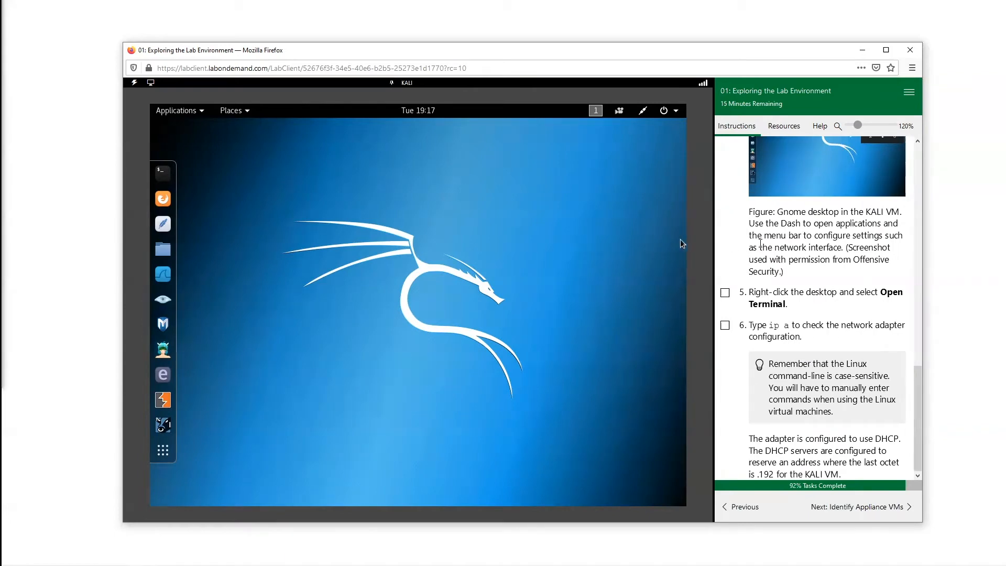
# Open a terminal from the desktop menu, close it, and launch a fresh root terminal.
pyautogui.rightClick(385, 269)
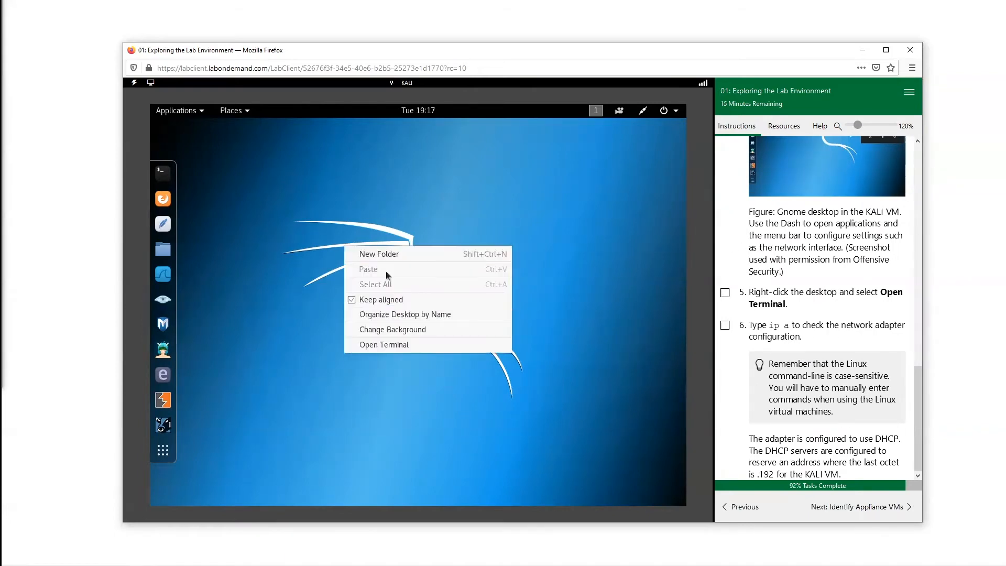
pyautogui.click(384, 346)
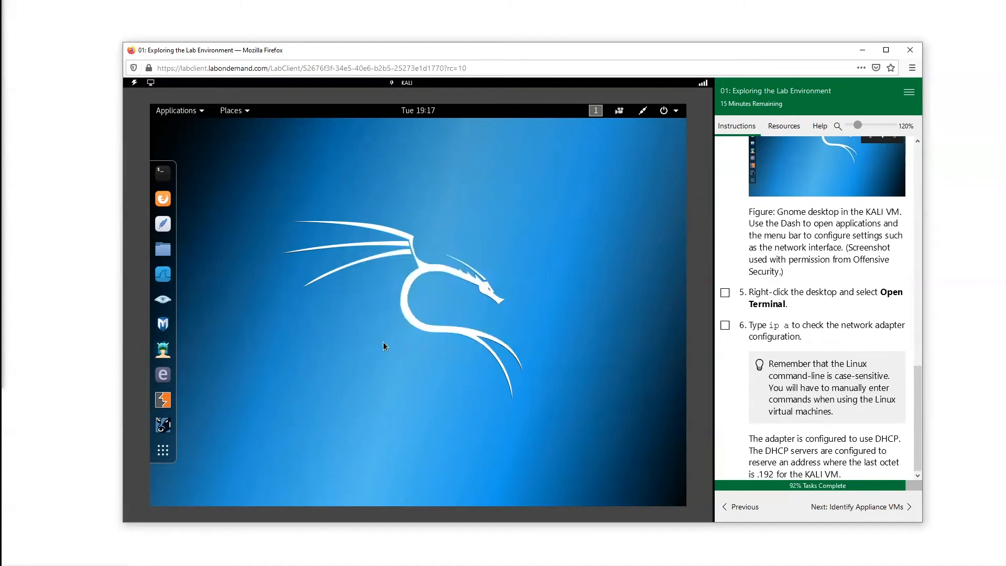
pyautogui.rightClick(383, 346)
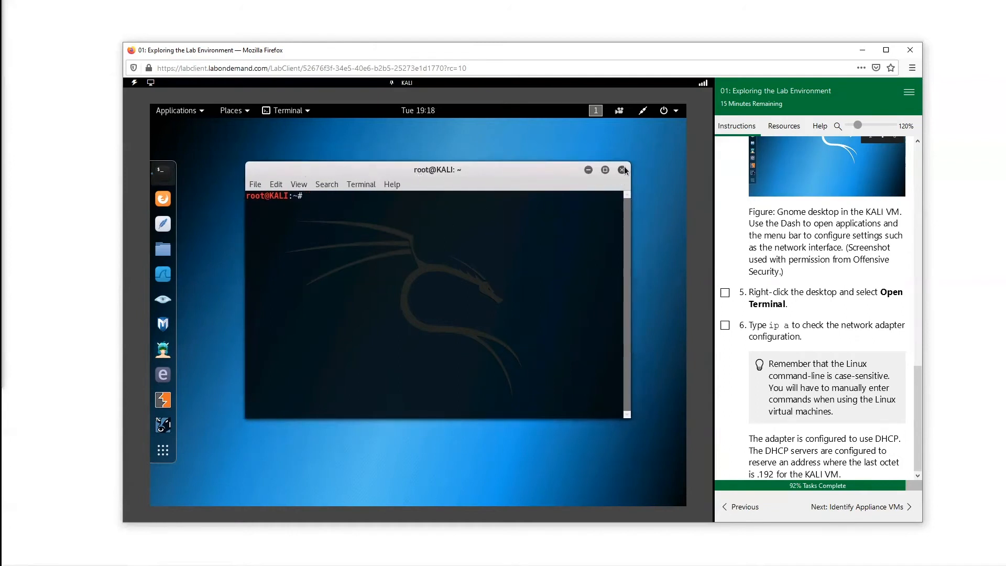
pyautogui.click(622, 170)
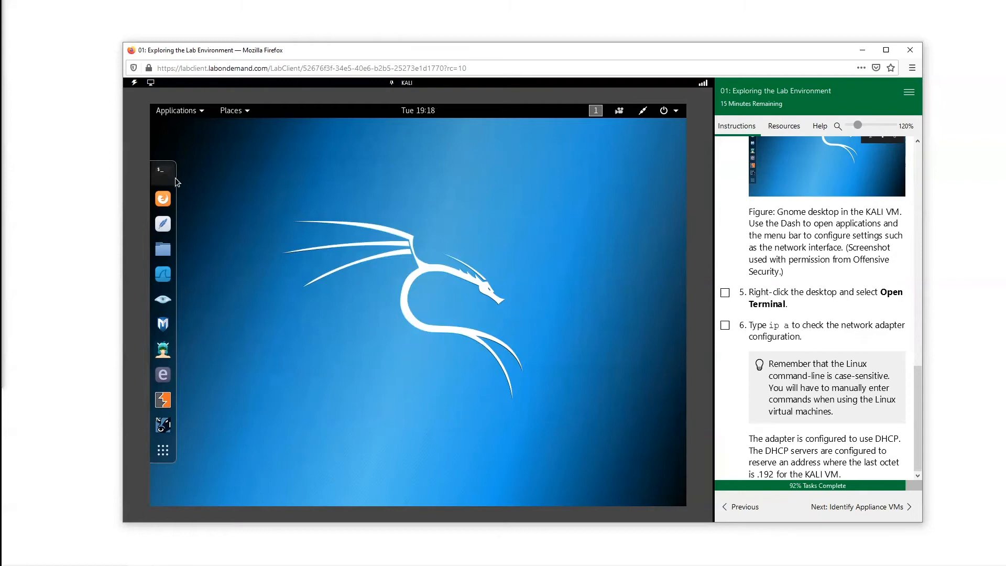
pyautogui.click(162, 169)
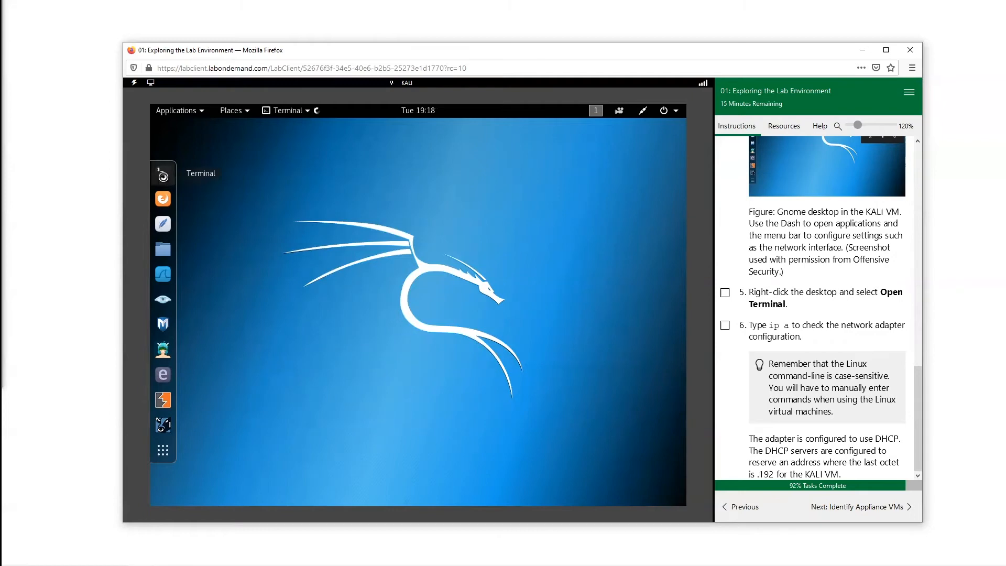
pyautogui.click(163, 174)
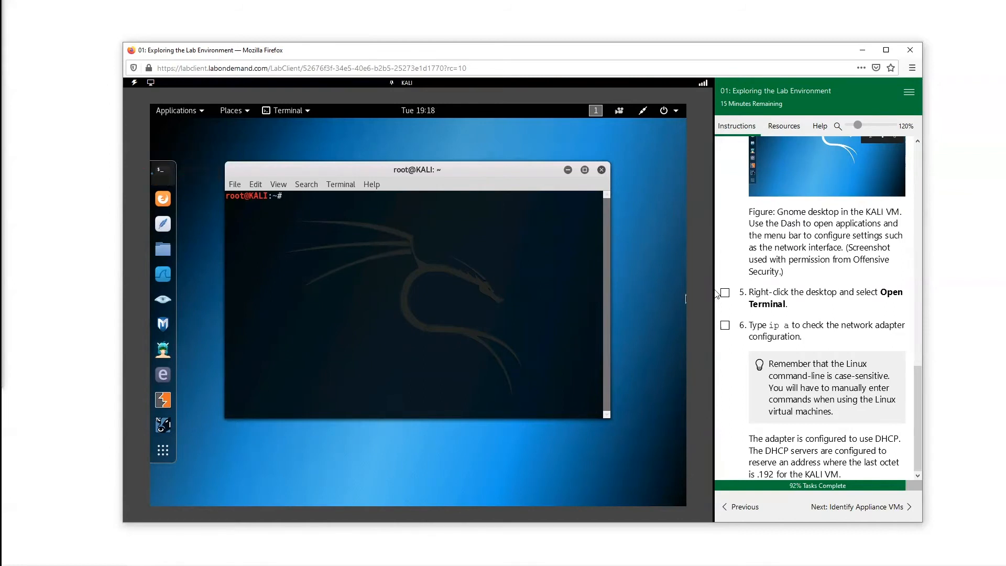
# Check step 5 and run ip a in the Kali terminal.
pyautogui.click(724, 293)
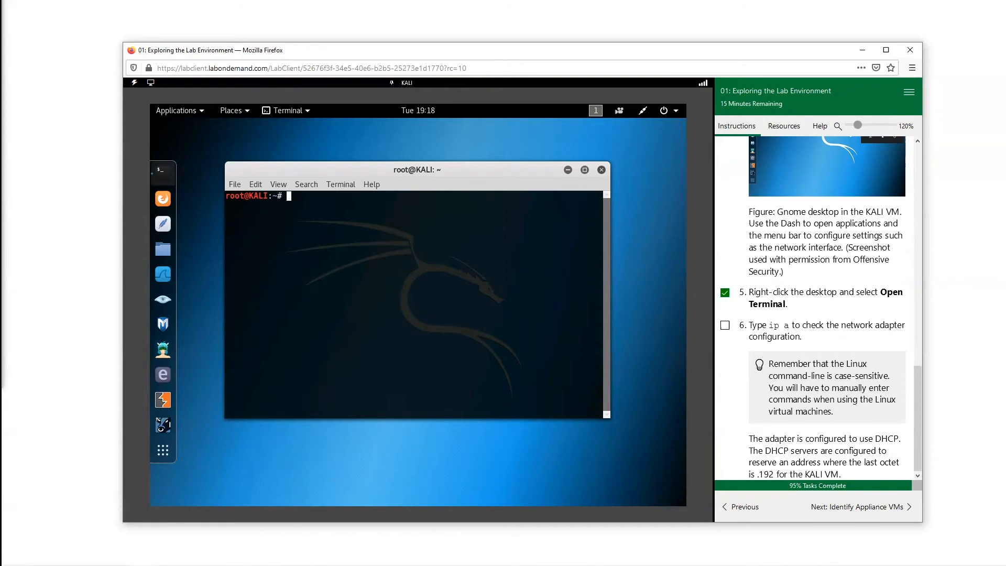
pyautogui.write('ip')
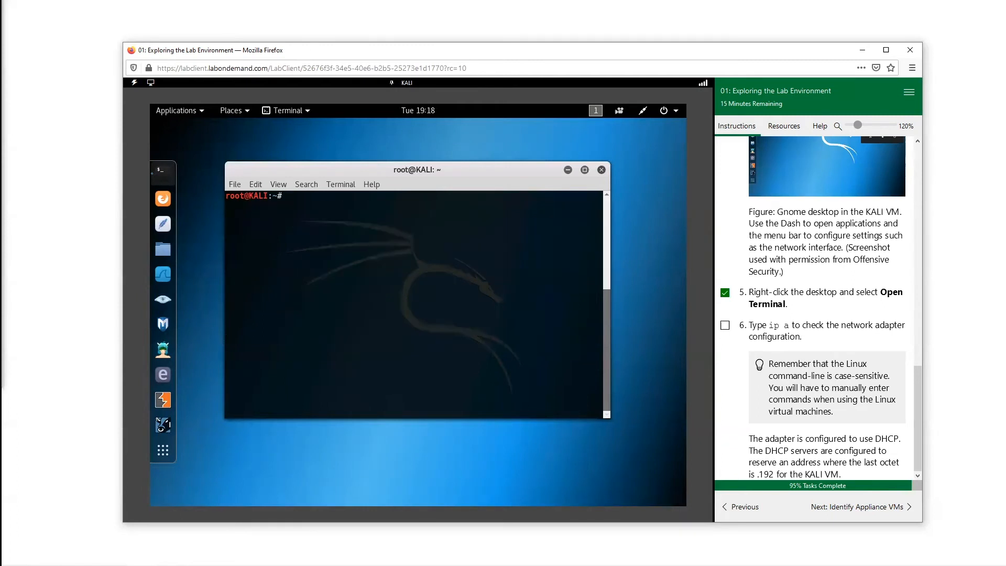
pyautogui.write('ip a')
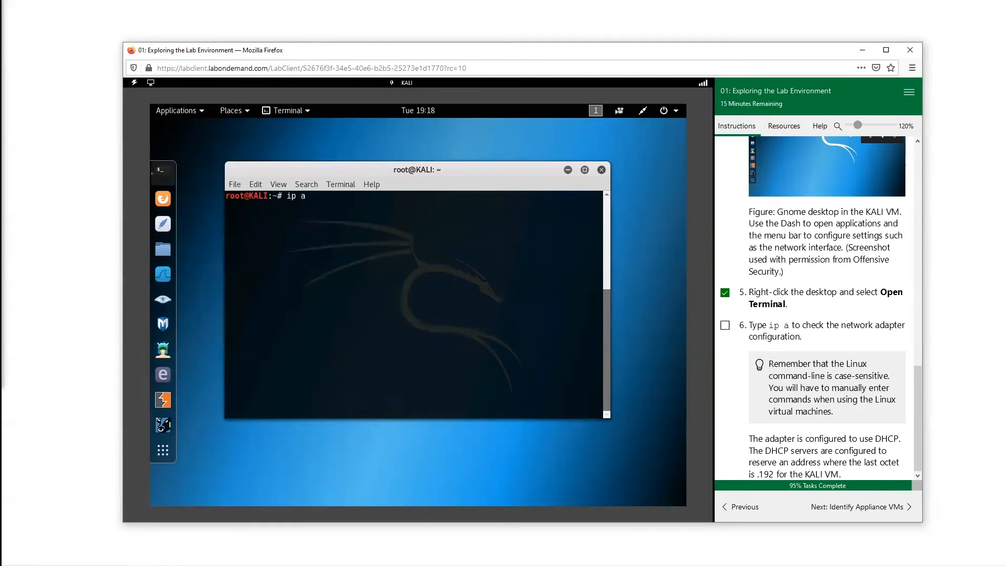
pyautogui.press('Return')
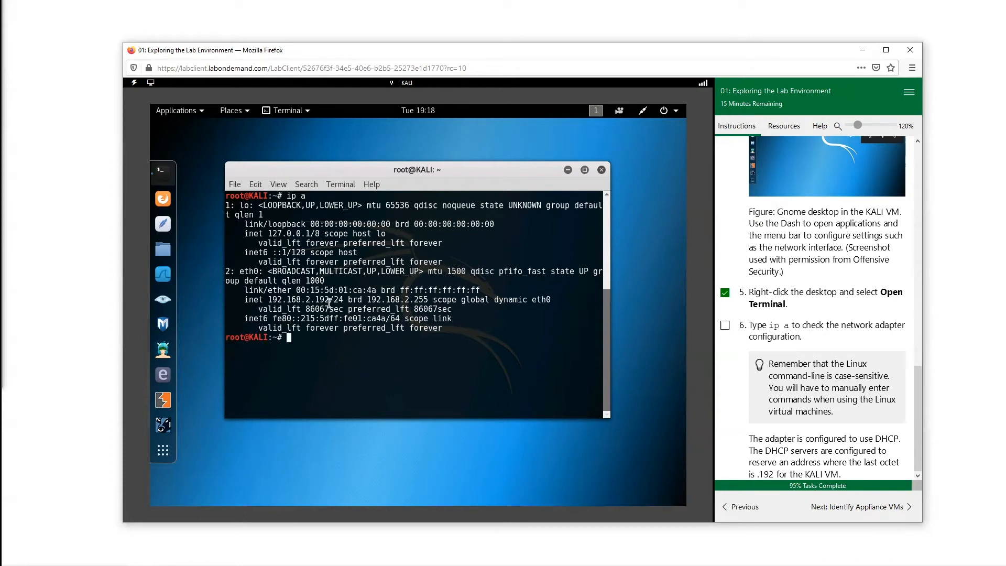
# Highlight the 192.168.2.192 address, check step 6, and advance to Identify Appliance VMs.
pyautogui.doubleClick(299, 300)
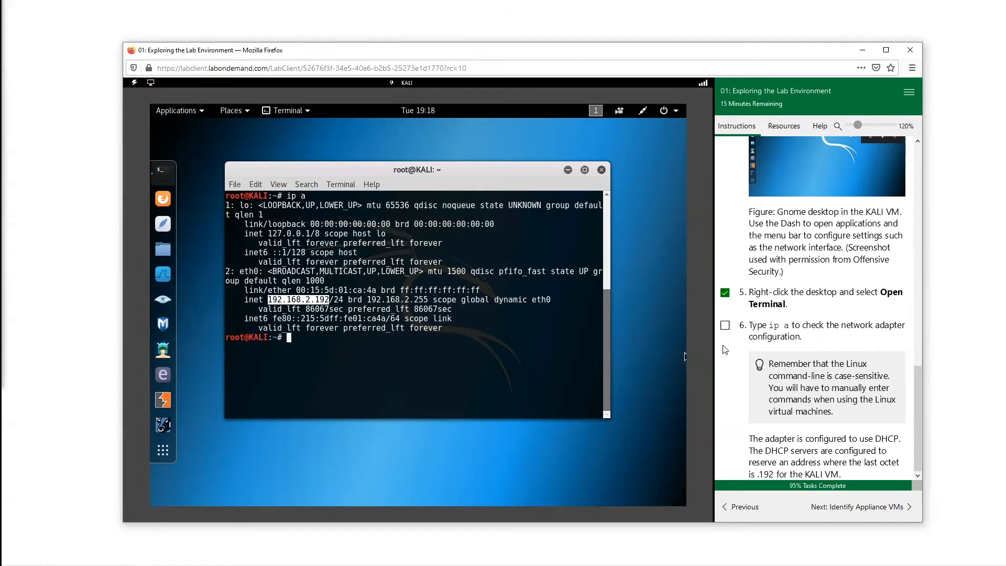
pyautogui.click(725, 326)
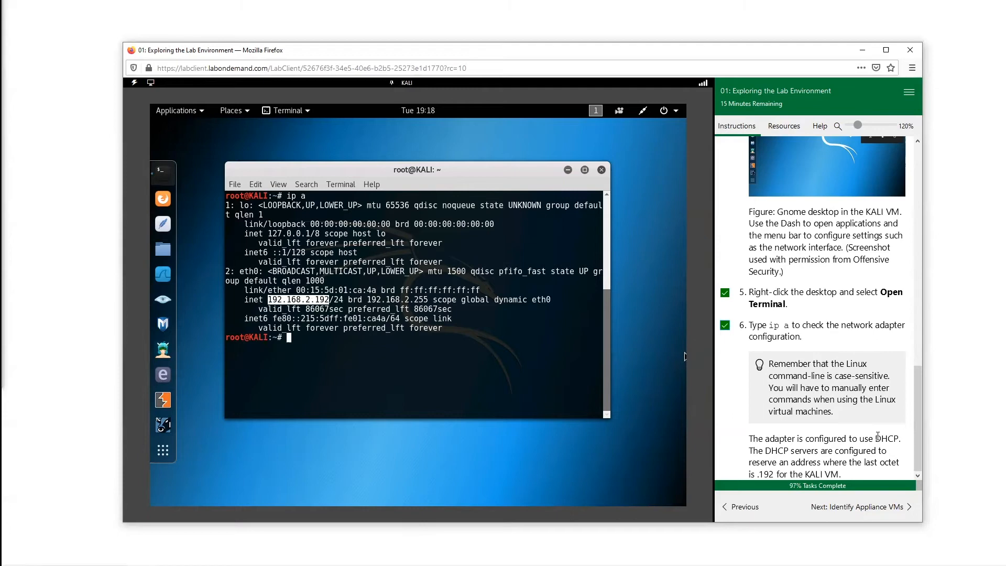
pyautogui.click(859, 506)
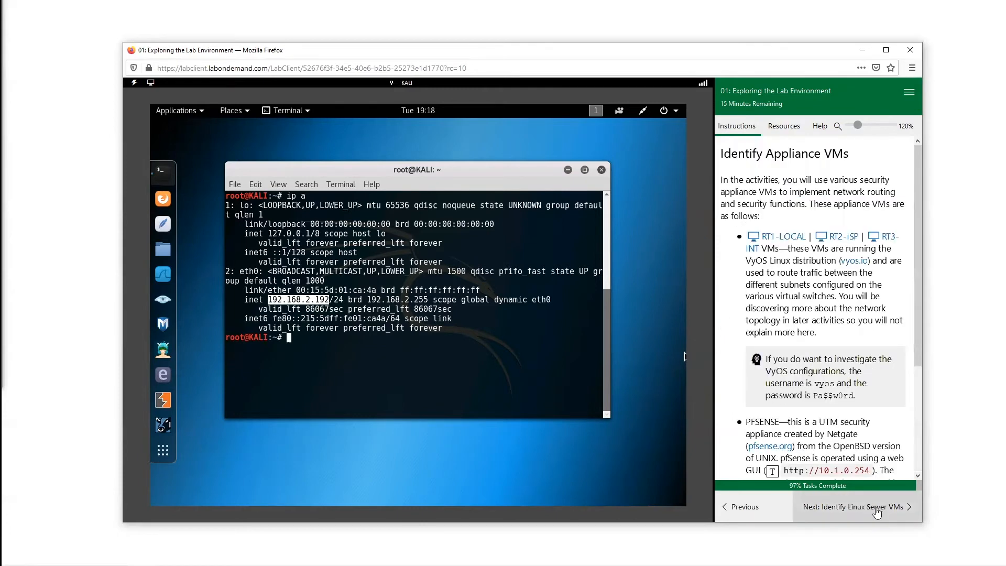
pyautogui.scroll(-3)
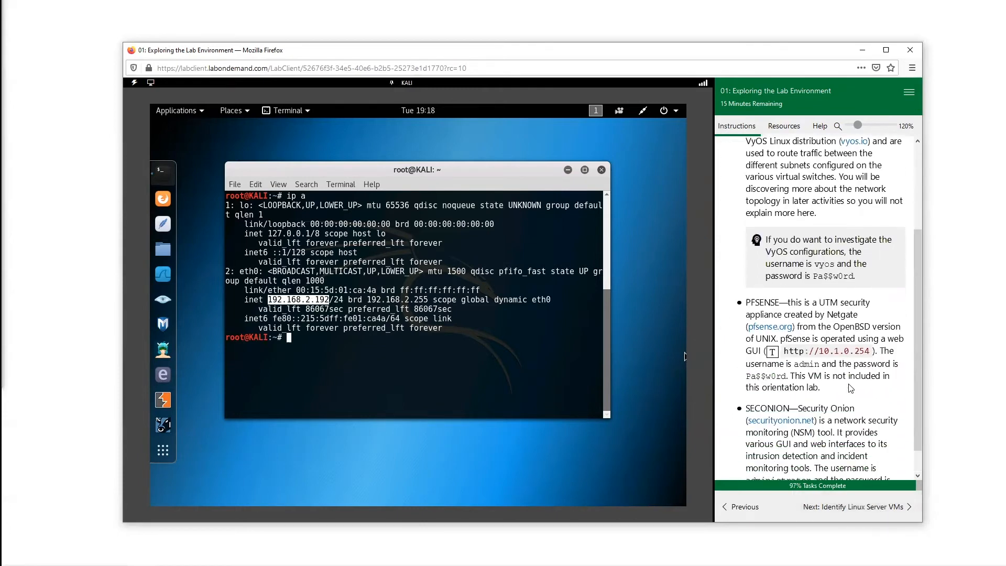
pyautogui.scroll(3)
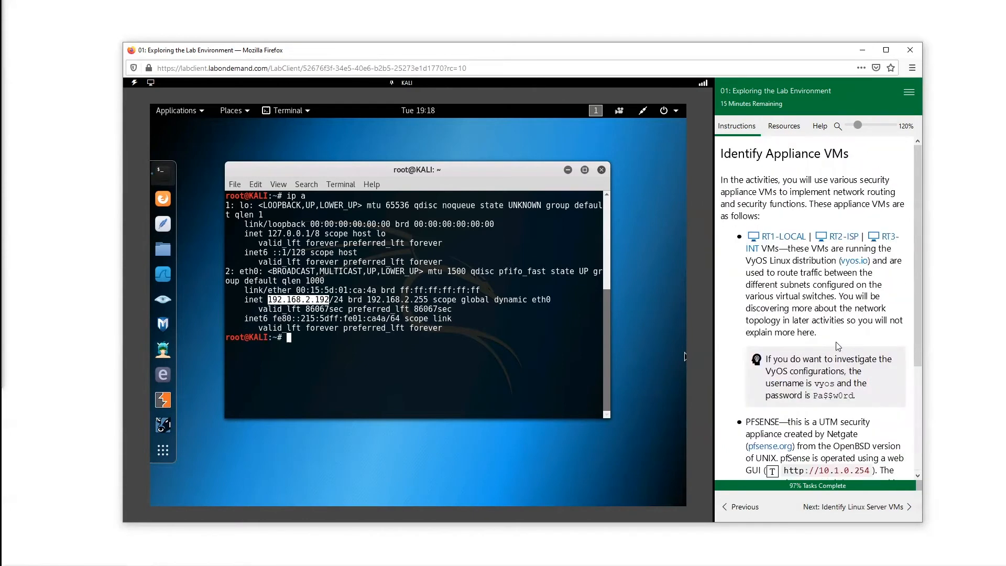
pyautogui.moveTo(783, 257)
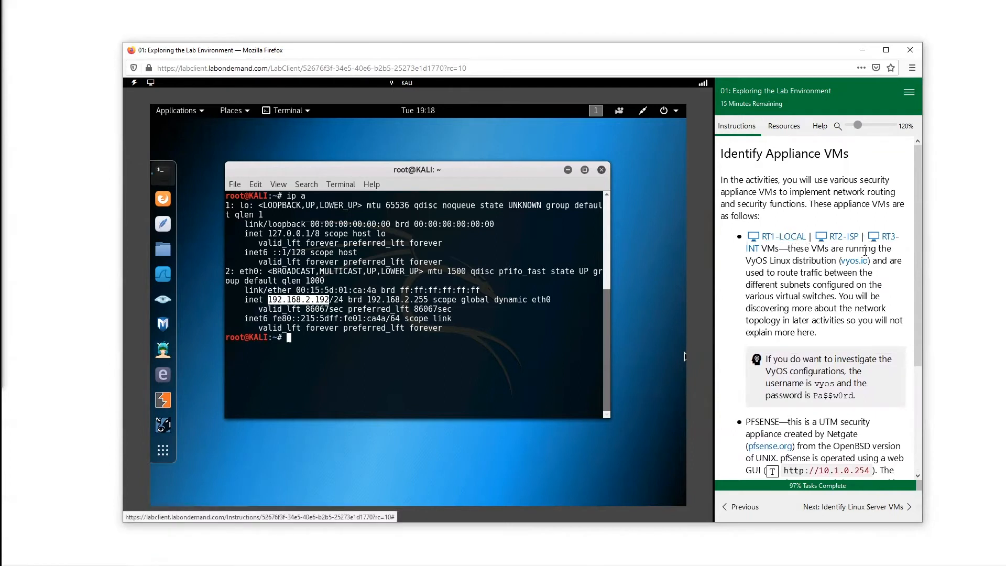
pyautogui.scroll(-3)
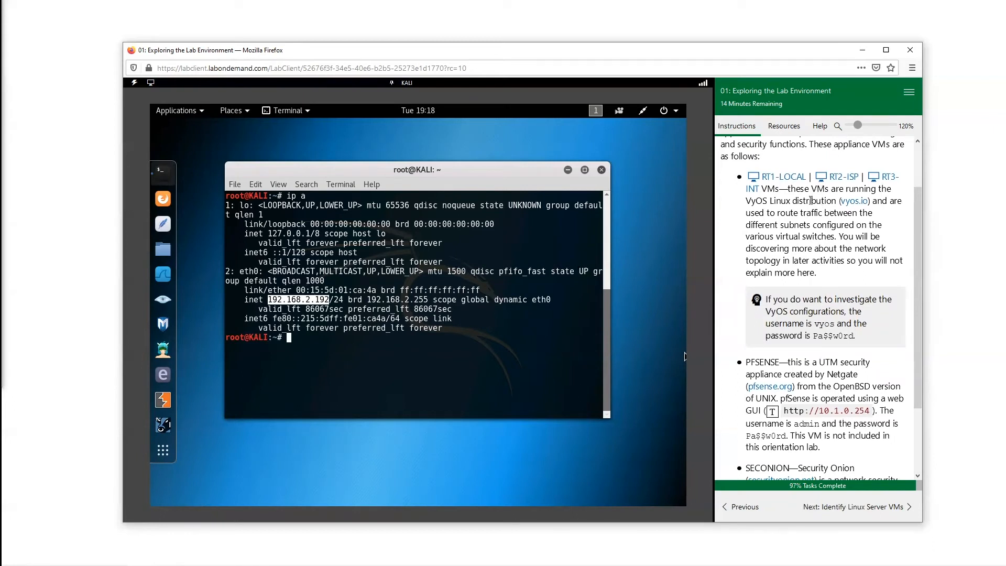
pyautogui.scroll(-3)
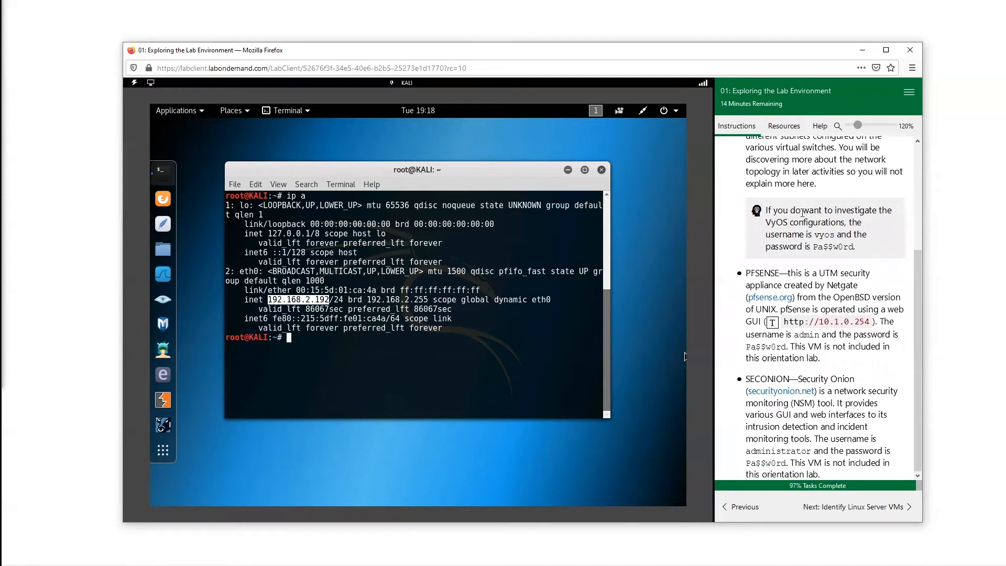
pyautogui.scroll(3)
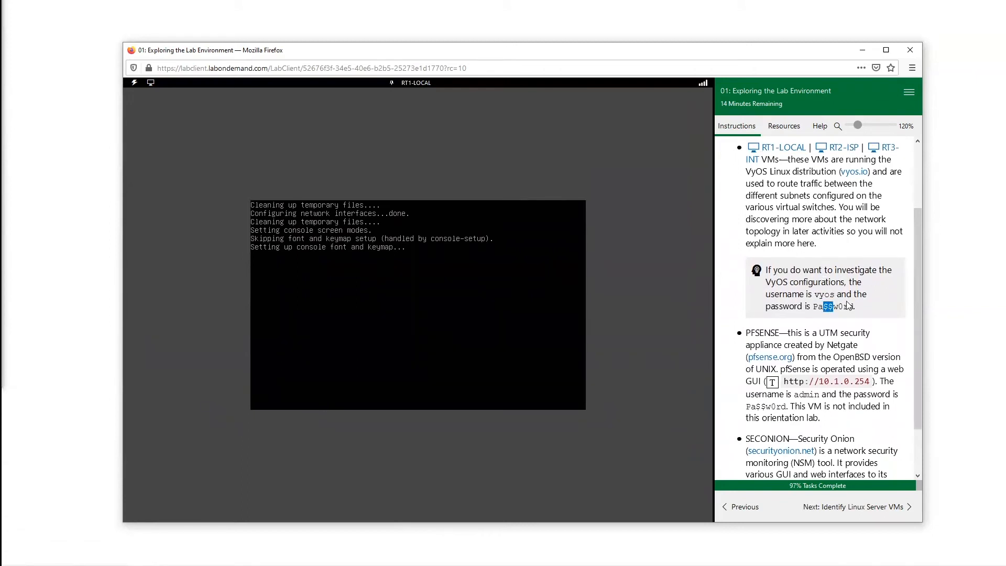
# Scroll through the appliance section, select RT1-LOCAL, and advance to Identify Linux Server VMs.
pyautogui.scroll(-3)
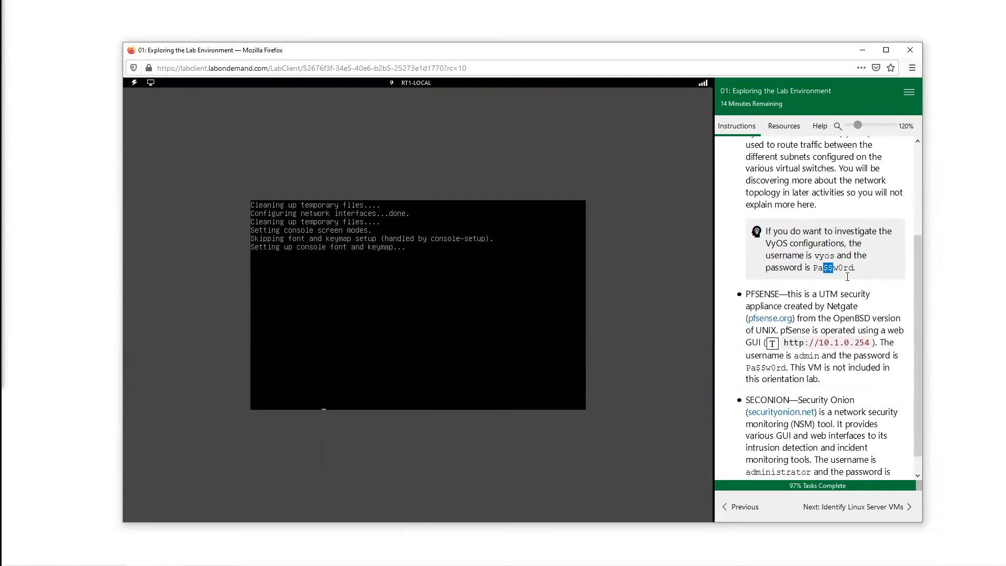
pyautogui.scroll(-3)
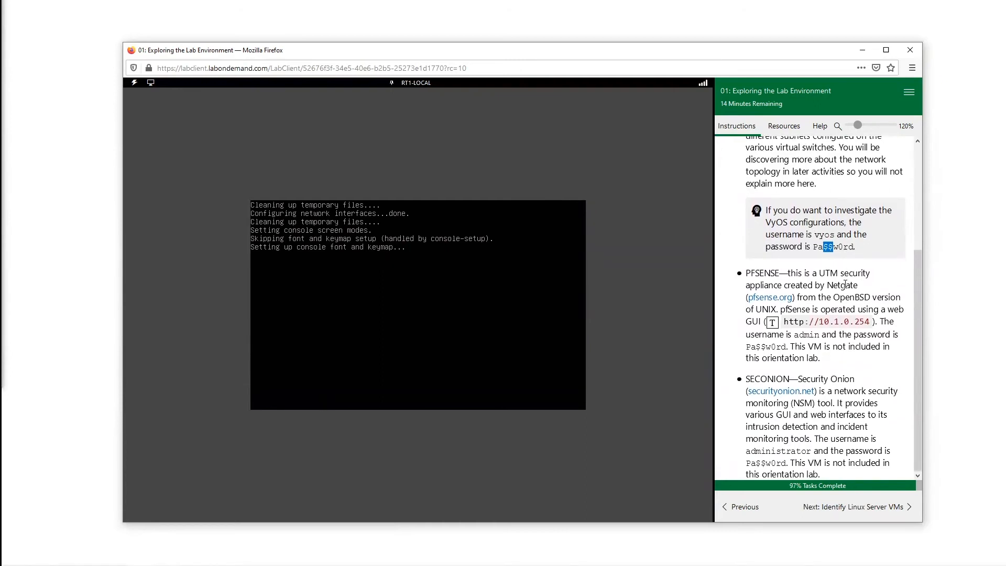
pyautogui.scroll(3)
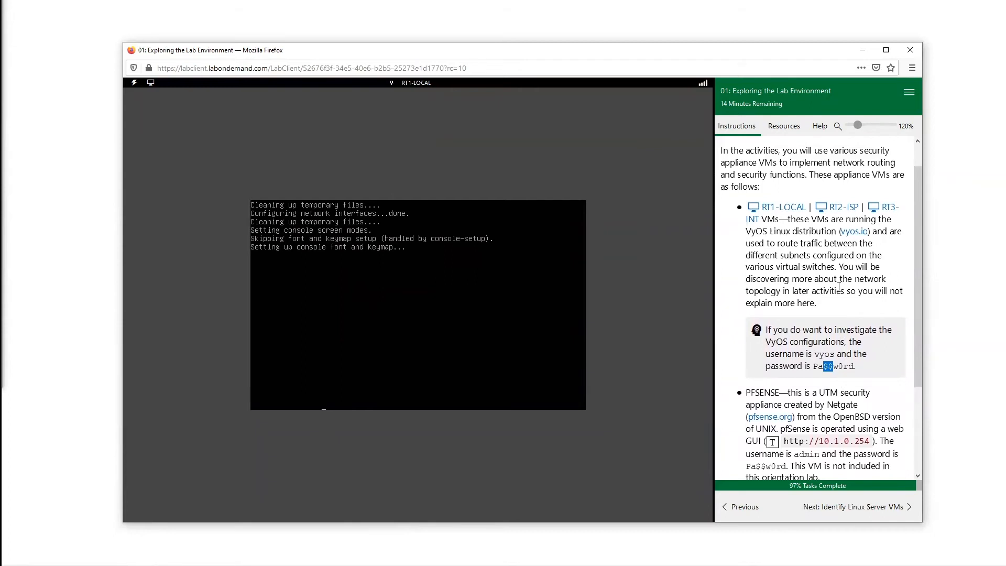
pyautogui.scroll(-3)
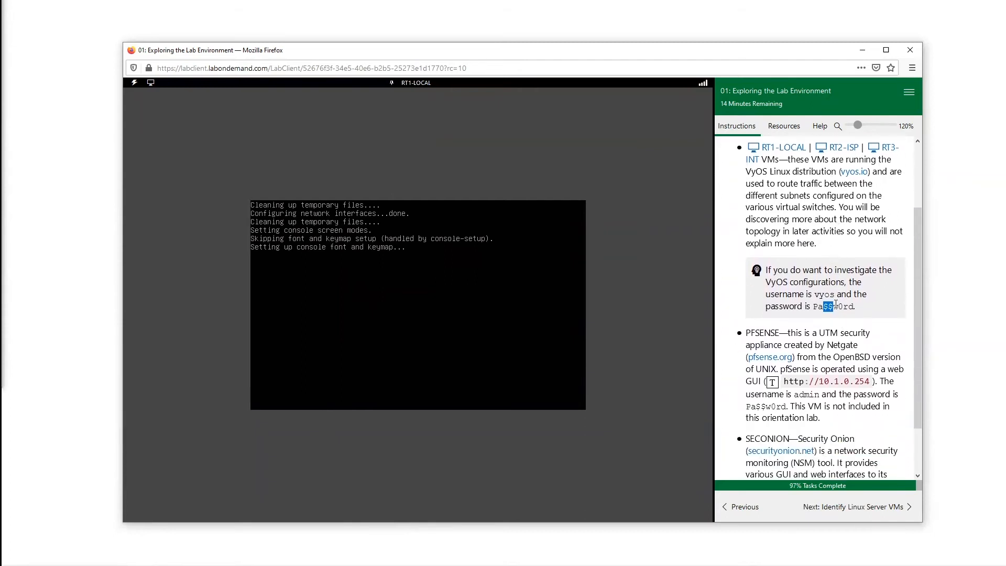
pyautogui.scroll(-3)
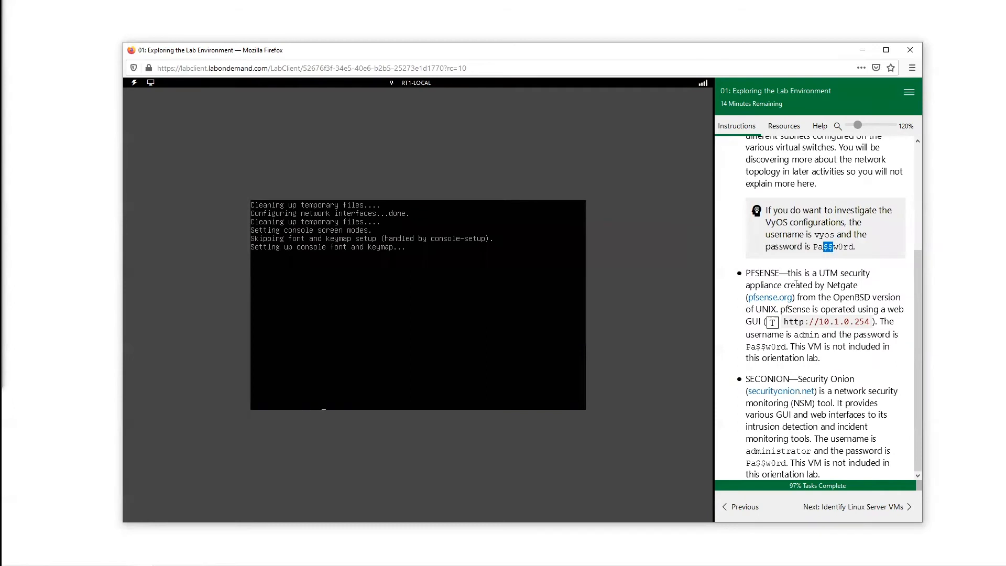
pyautogui.doubleClick(762, 272)
pyautogui.write('VVNBCNCBCM/.')
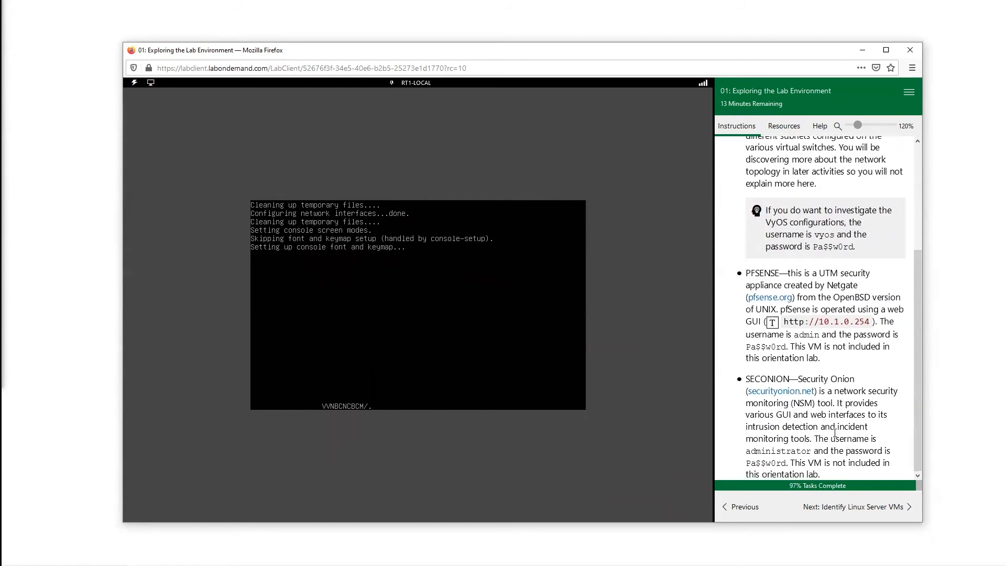
pyautogui.scroll(3)
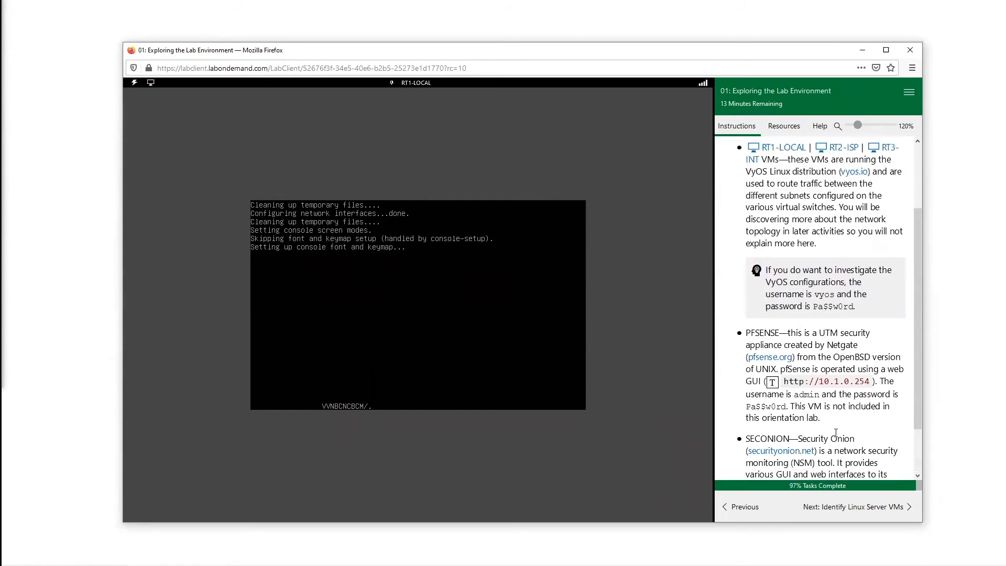
pyautogui.click(853, 506)
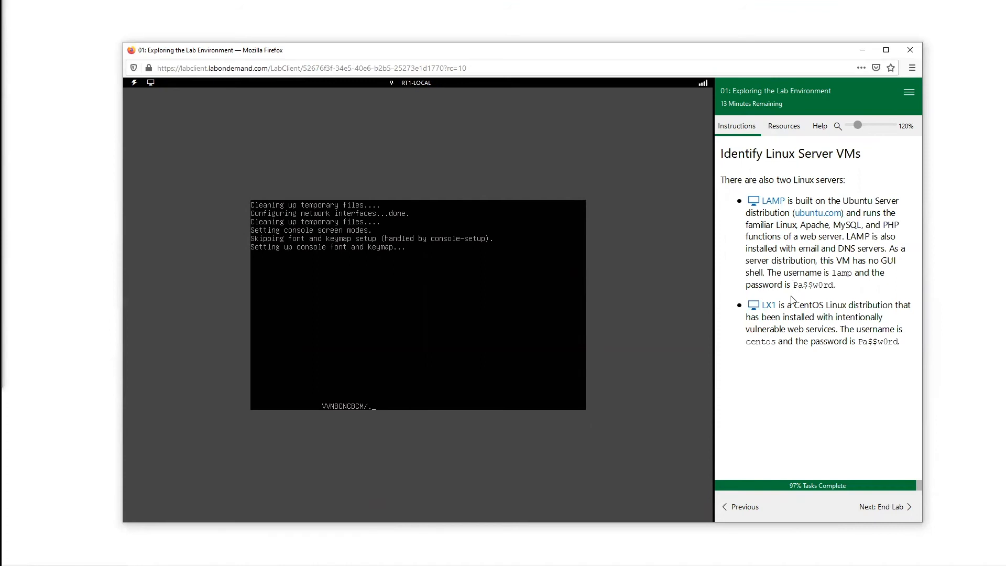
pyautogui.moveTo(840, 319)
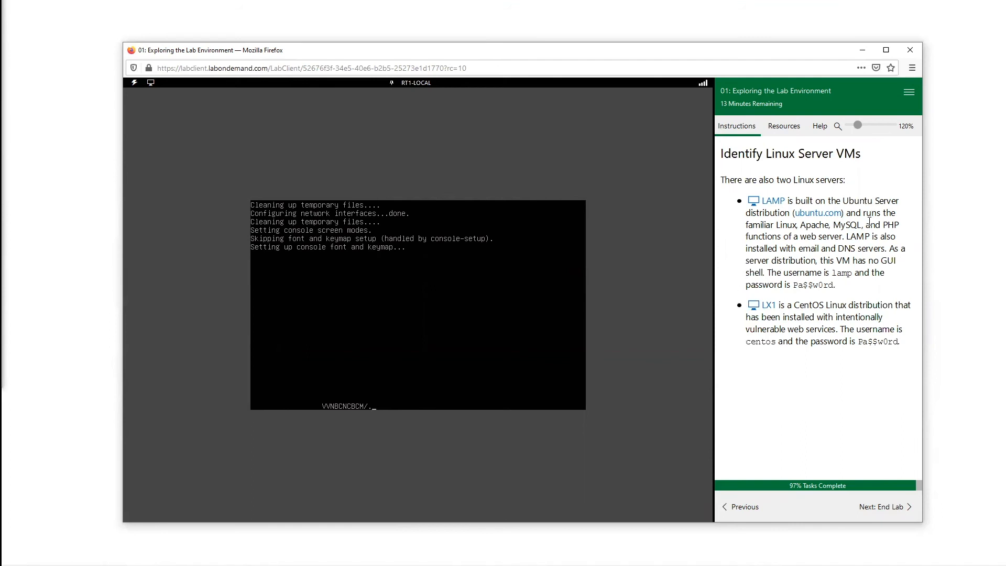
pyautogui.doubleClick(857, 200)
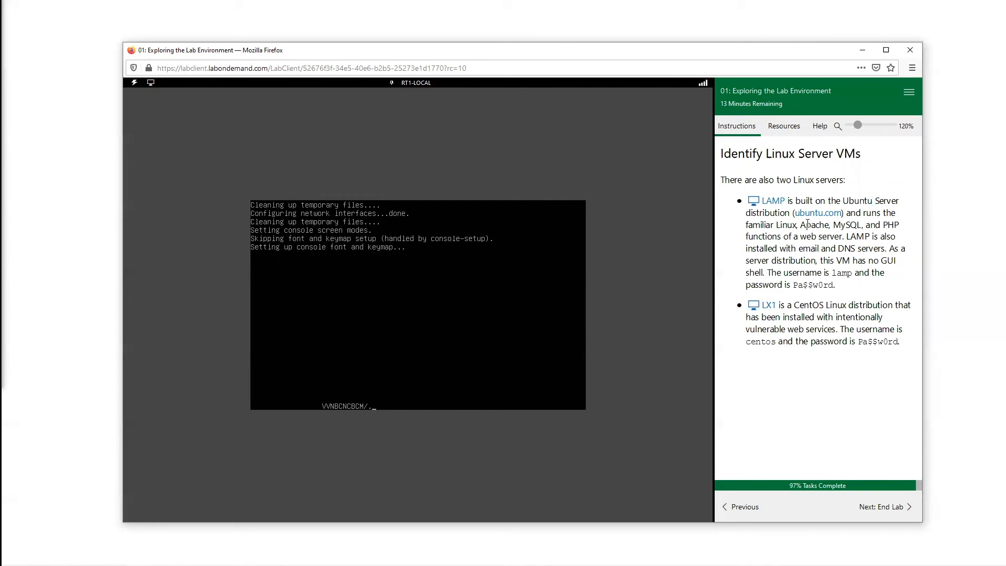
pyautogui.doubleClick(846, 224)
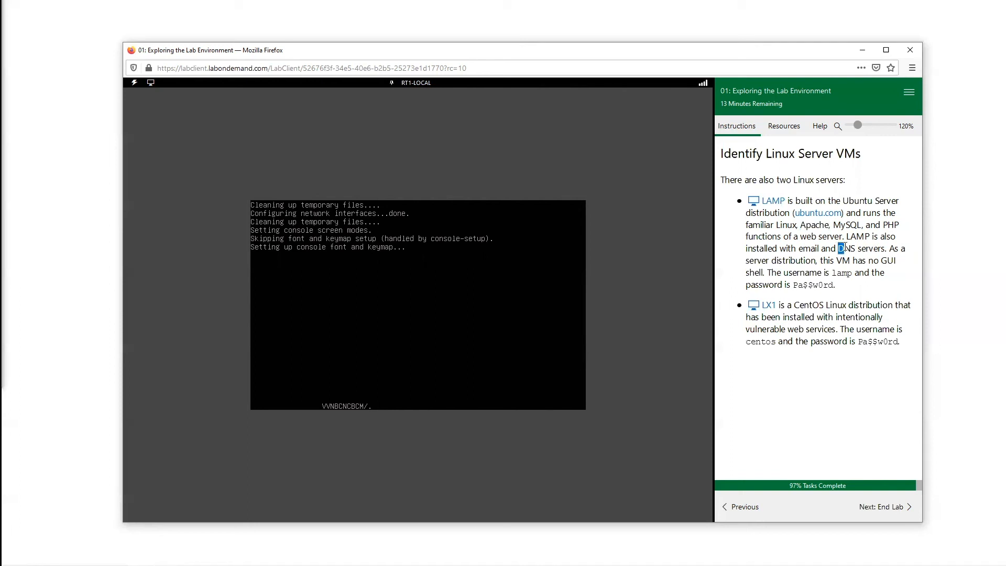
pyautogui.doubleClick(808, 248)
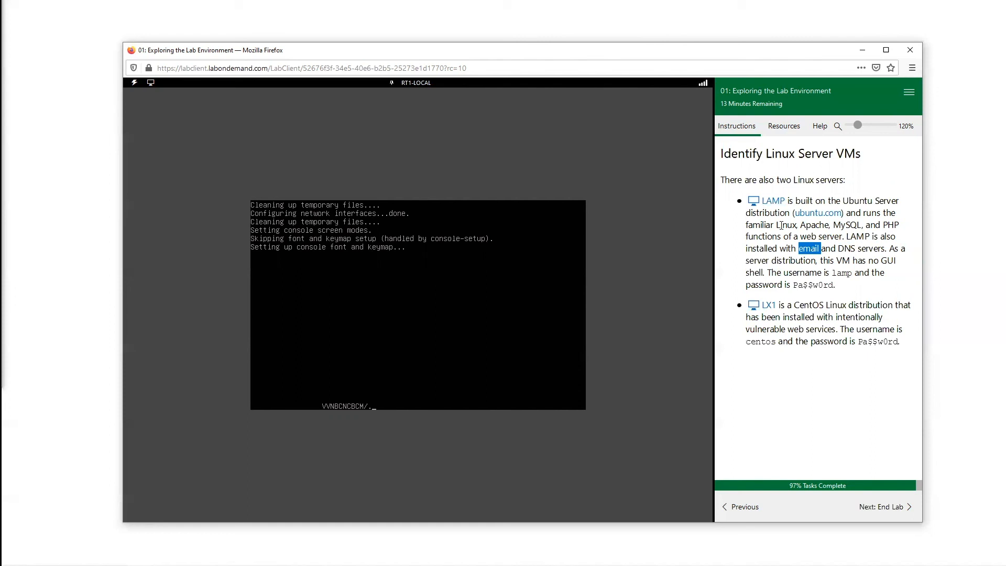
pyautogui.moveTo(824, 303)
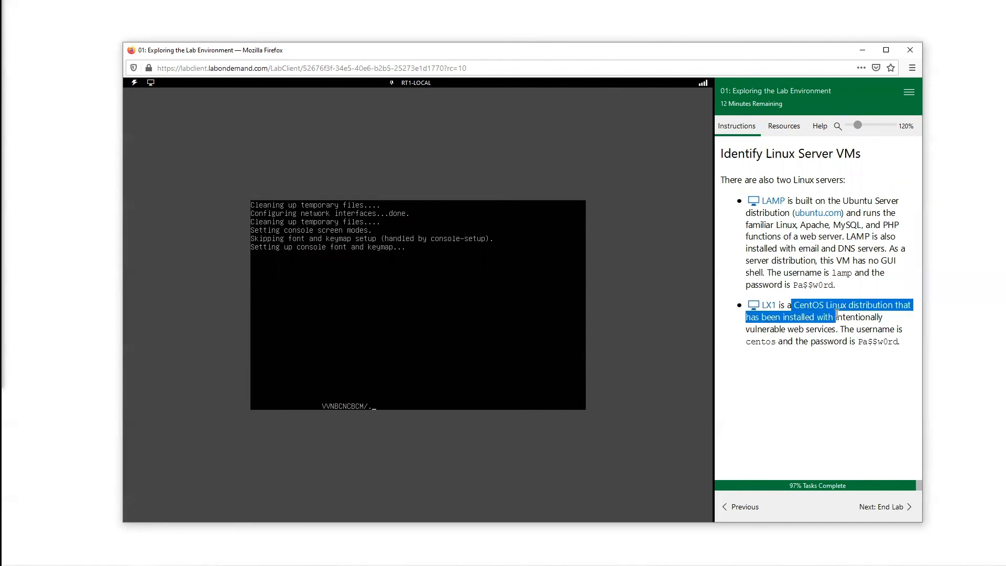
pyautogui.click(824, 288)
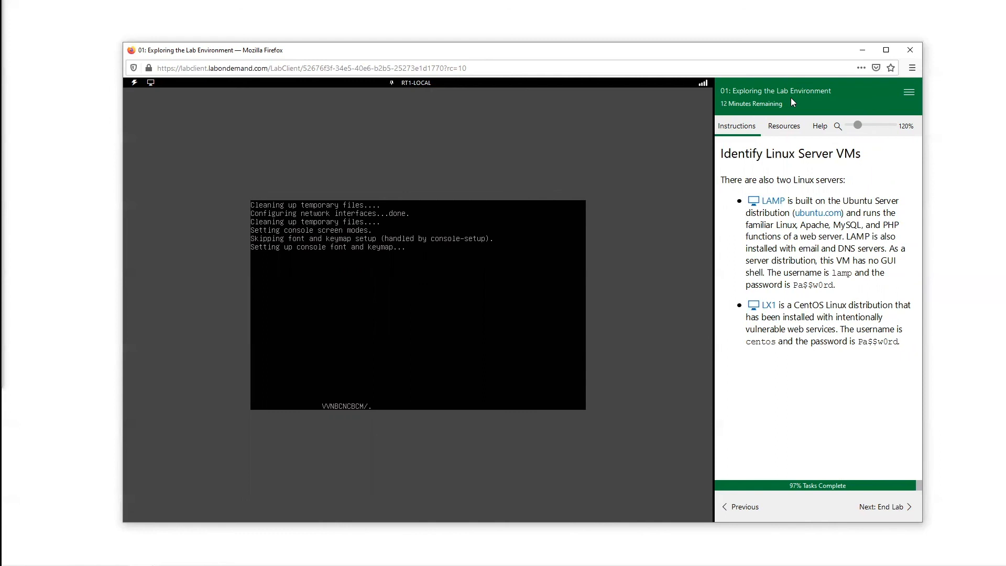
pyautogui.moveTo(909, 338)
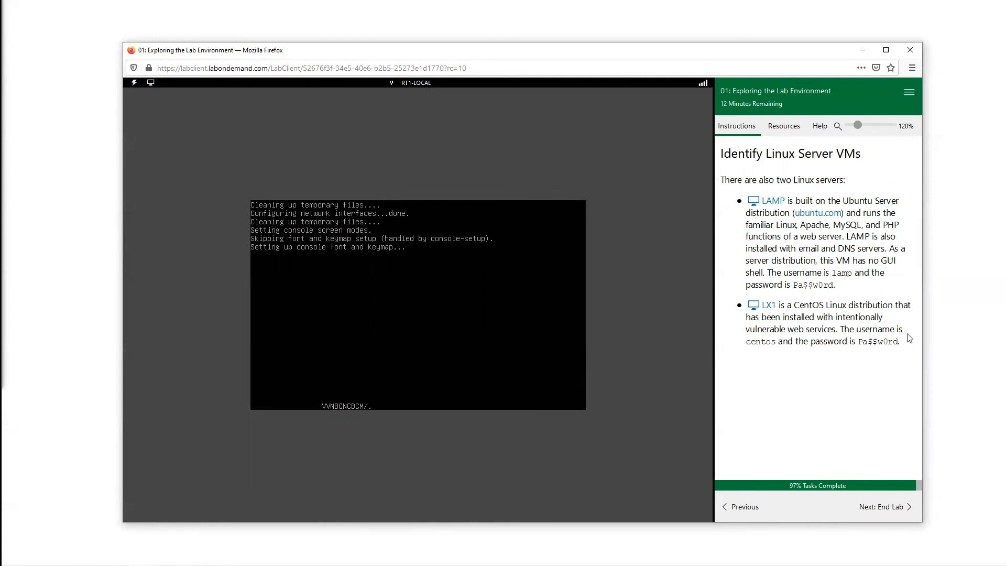